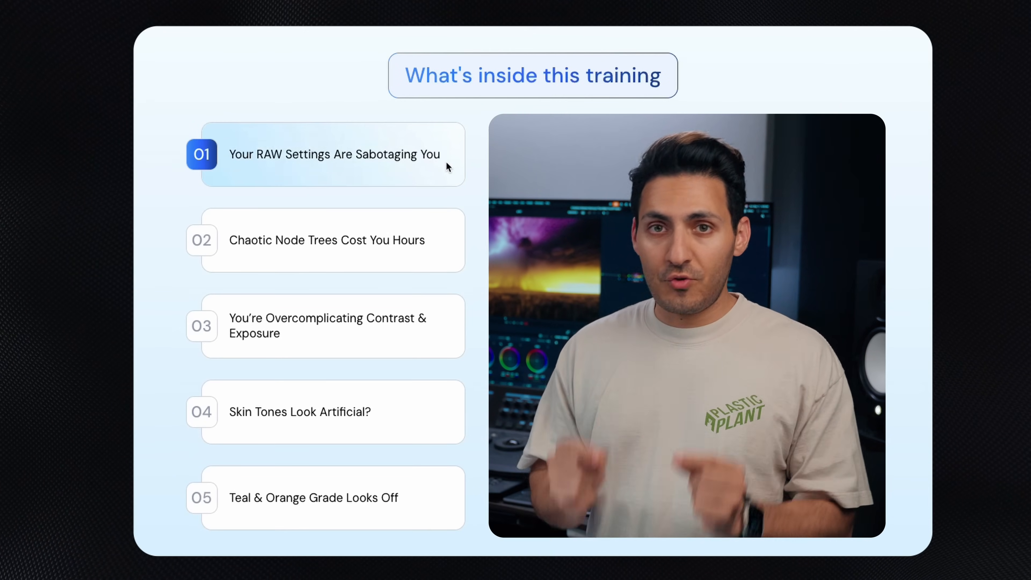
Mark a range on the first aircraft clip, delete it, then undo to restore the clip
{"action": "left_click", "coordinate": [320, 326]}
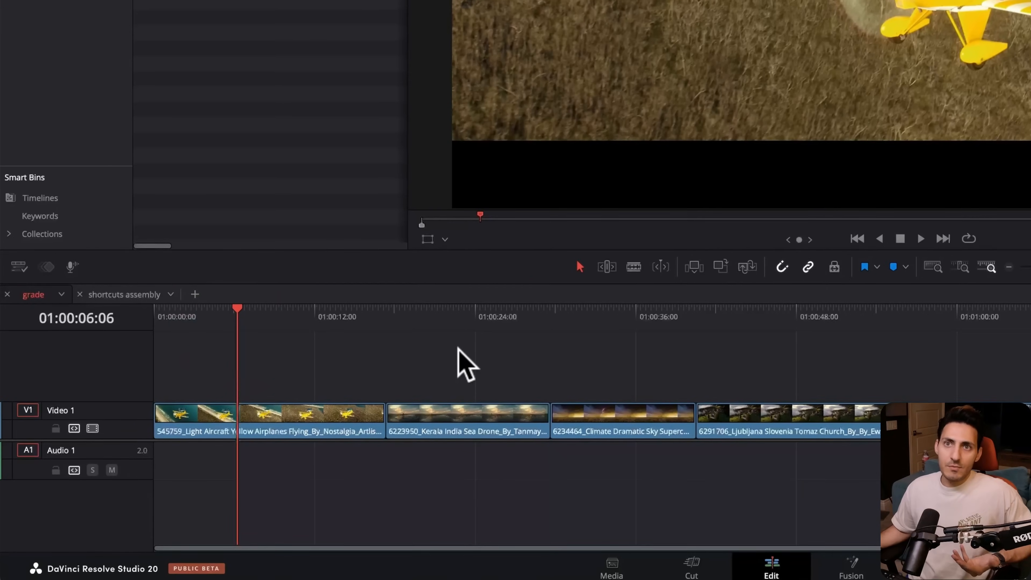
{"action": "key", "text": "o"}
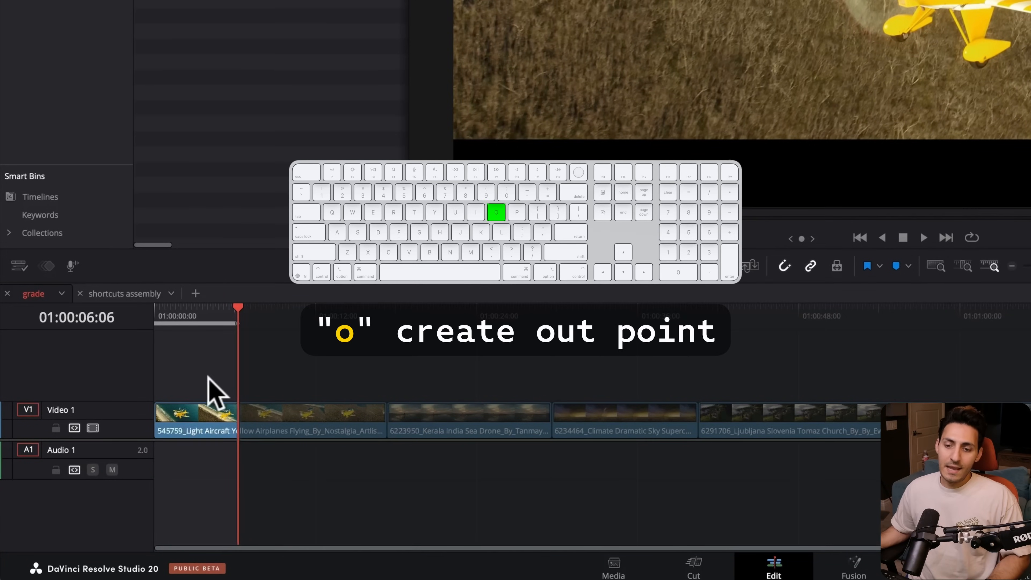
{"action": "key", "text": "delete"}
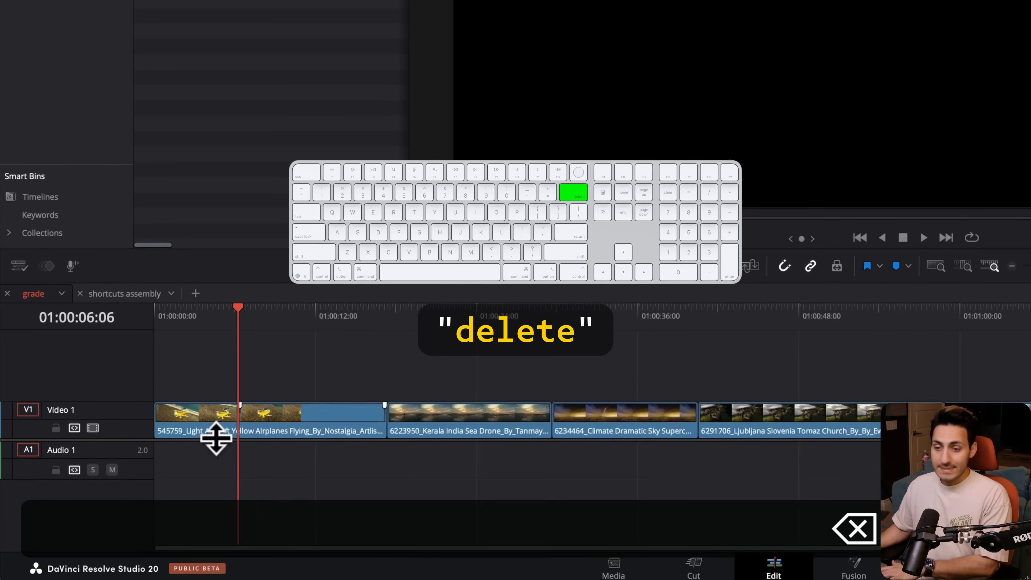
{"action": "key", "text": "delete"}
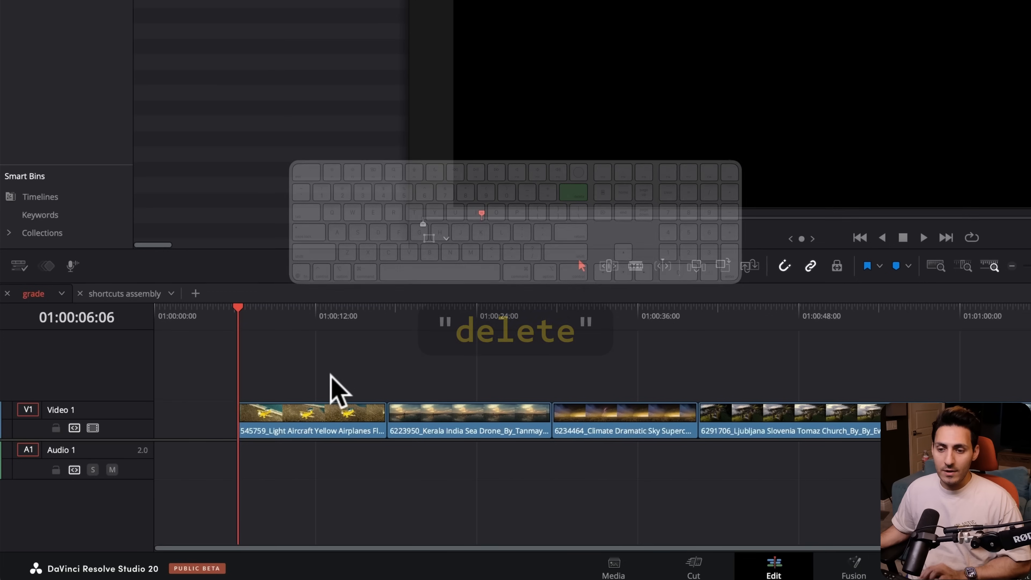
{"action": "key", "text": "delete"}
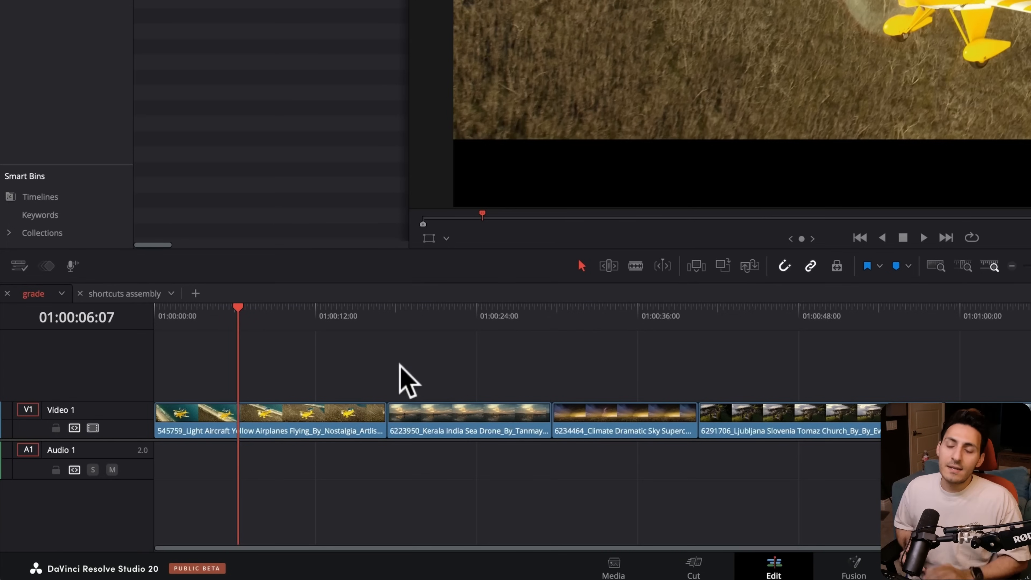
Ripple trim the first clip's start to the playhead so following clips close the gap
{"action": "key", "text": "cmd+shift+["}
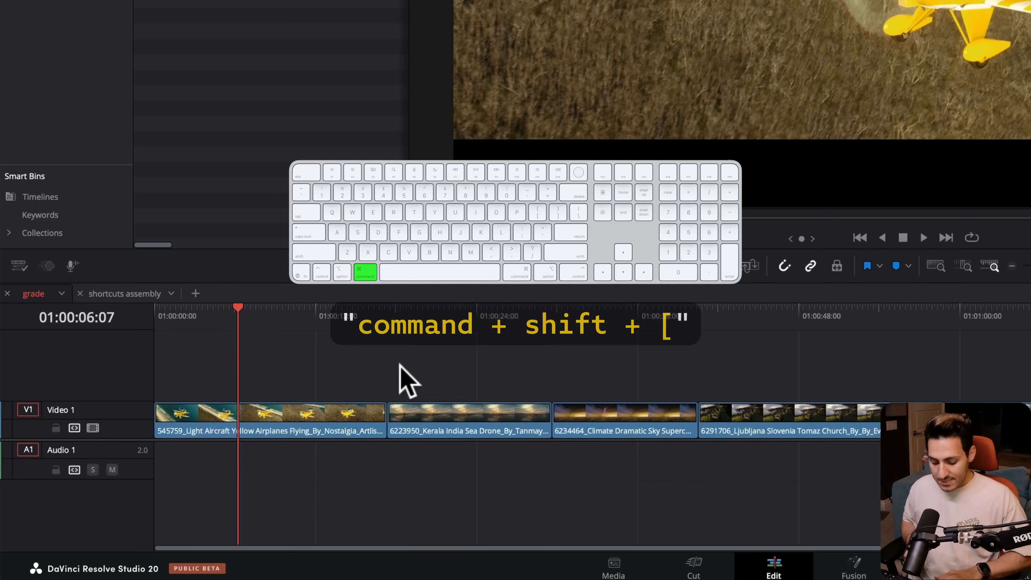
{"action": "key", "text": "cmd+shift+["}
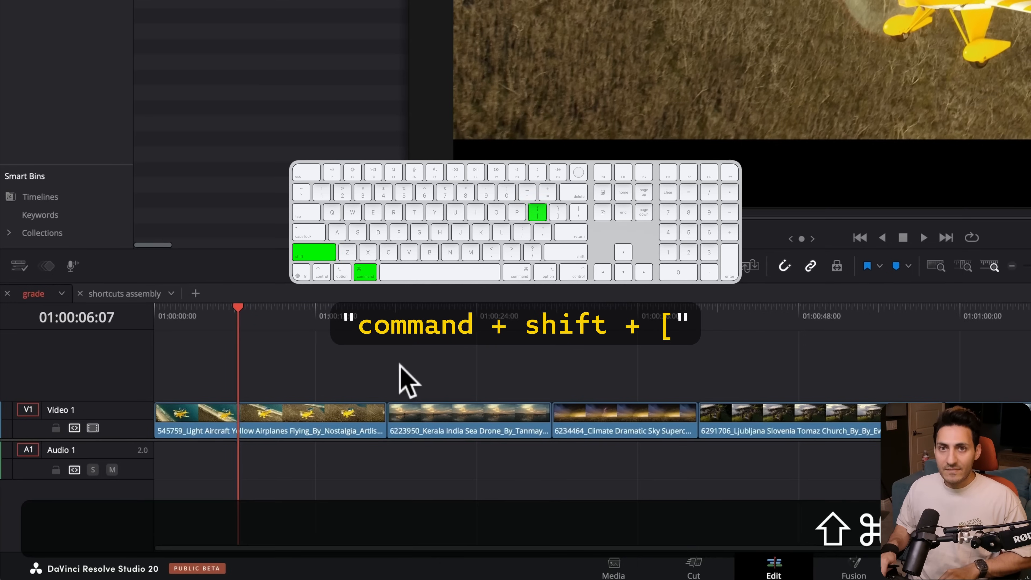
{"action": "key", "text": "cmd+shift+["}
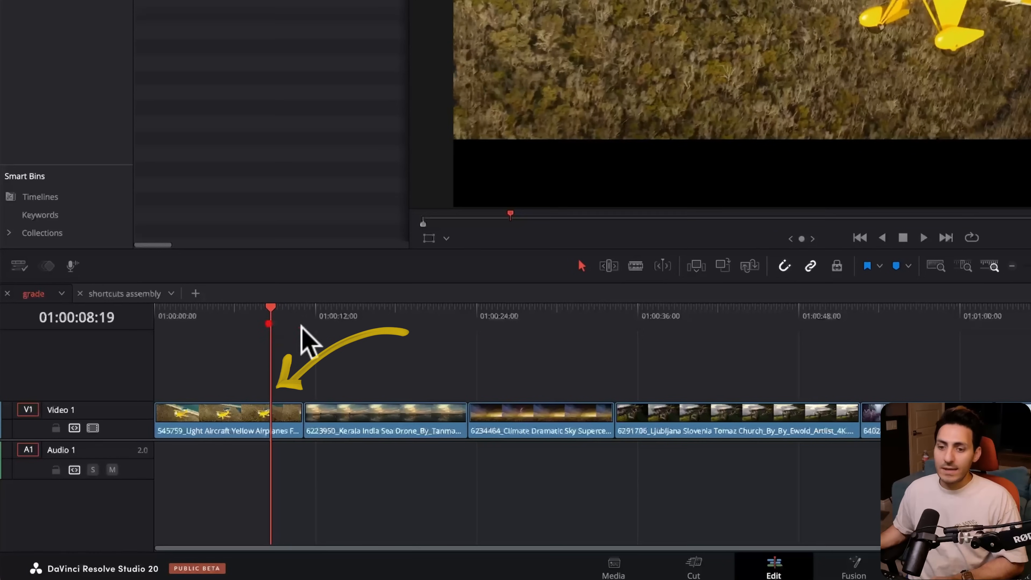
{"action": "key", "text": "cmd+shift+]"}
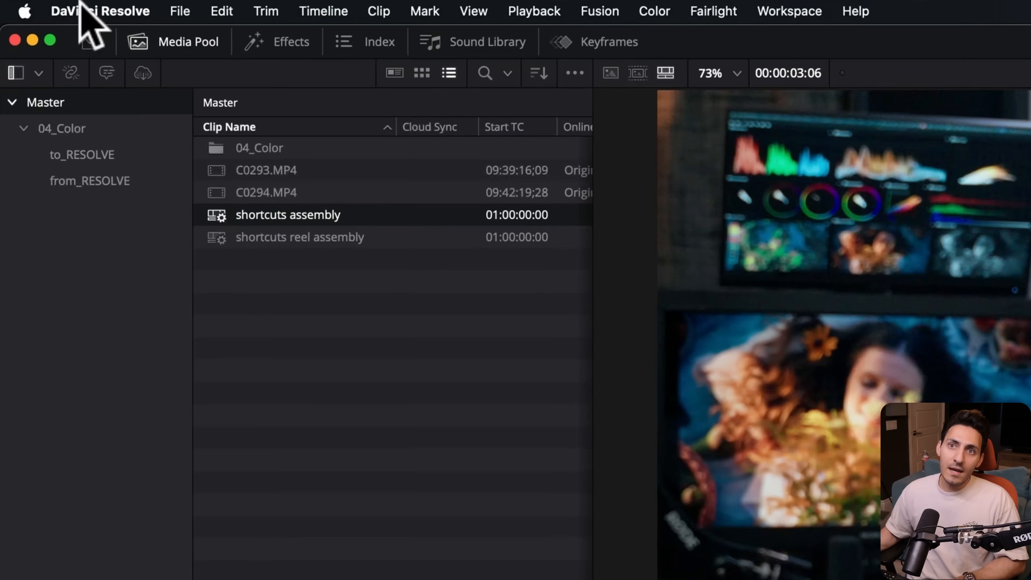
Show the View category's Zoom commands in Keyboard Customization
{"action": "left_click", "coordinate": [101, 10]}
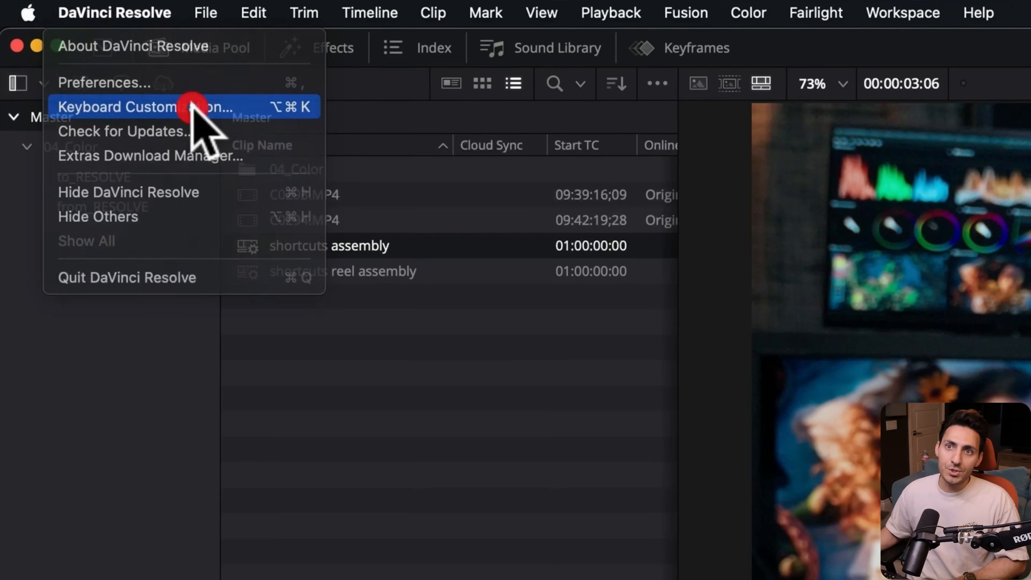
{"action": "left_click", "coordinate": [187, 107]}
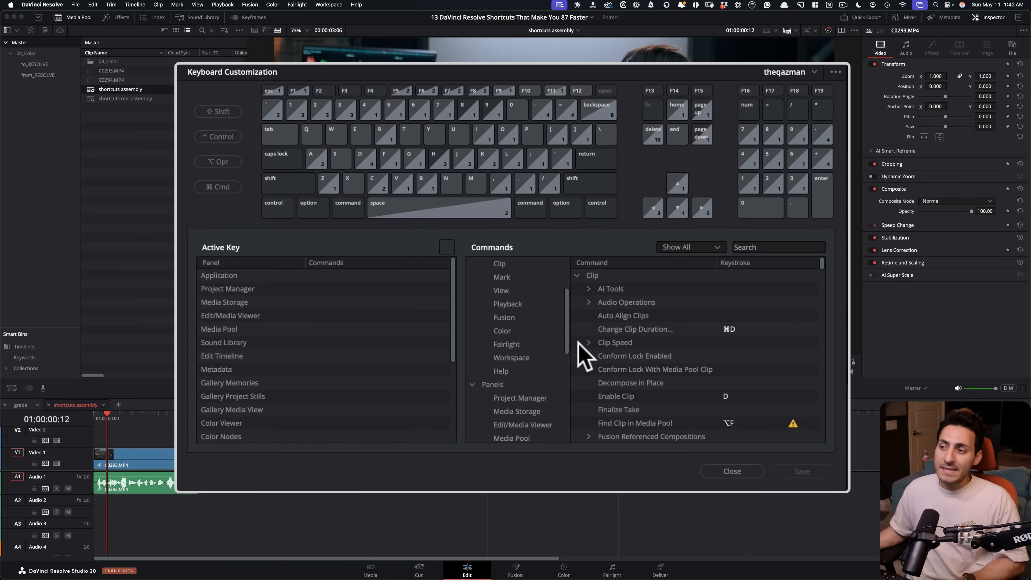
{"action": "left_click", "coordinate": [501, 371]}
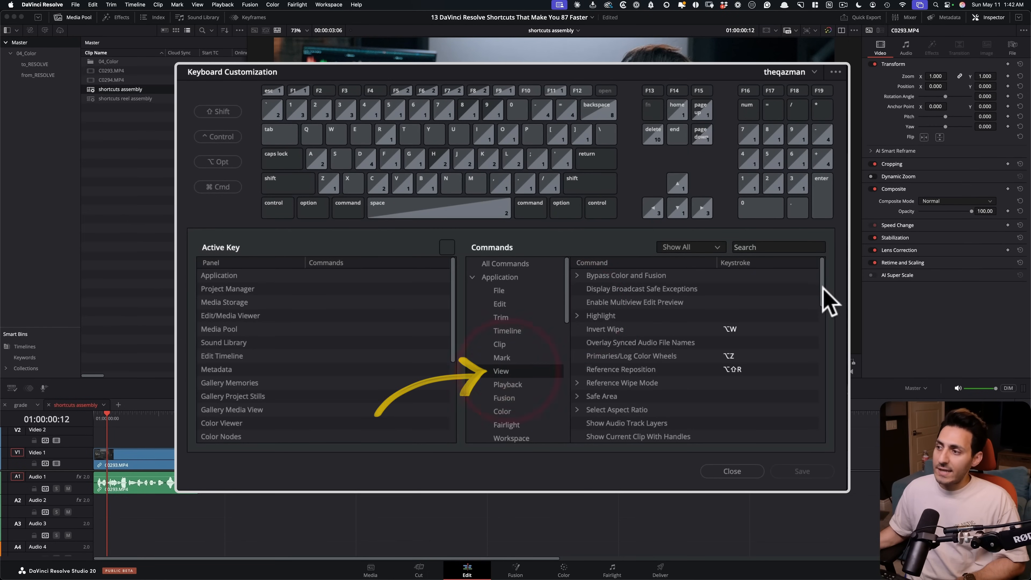
{"action": "scroll", "scroll_direction": "down", "scroll_amount": 3}
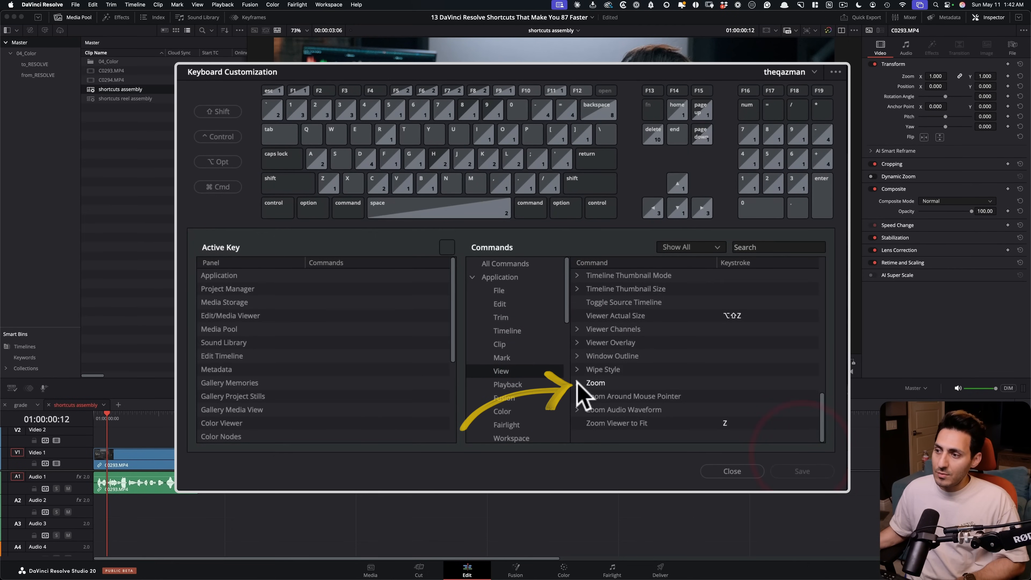
{"action": "left_click", "coordinate": [577, 383]}
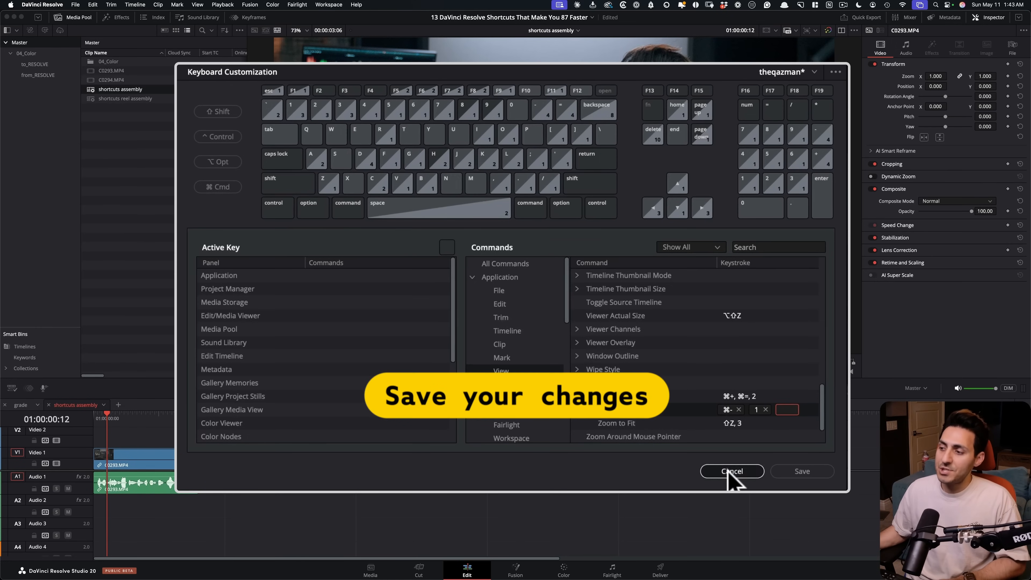
Save the zoom shortcuts, blade C0293.MP4 at the playhead and ripple delete the section
{"action": "left_click", "coordinate": [731, 471]}
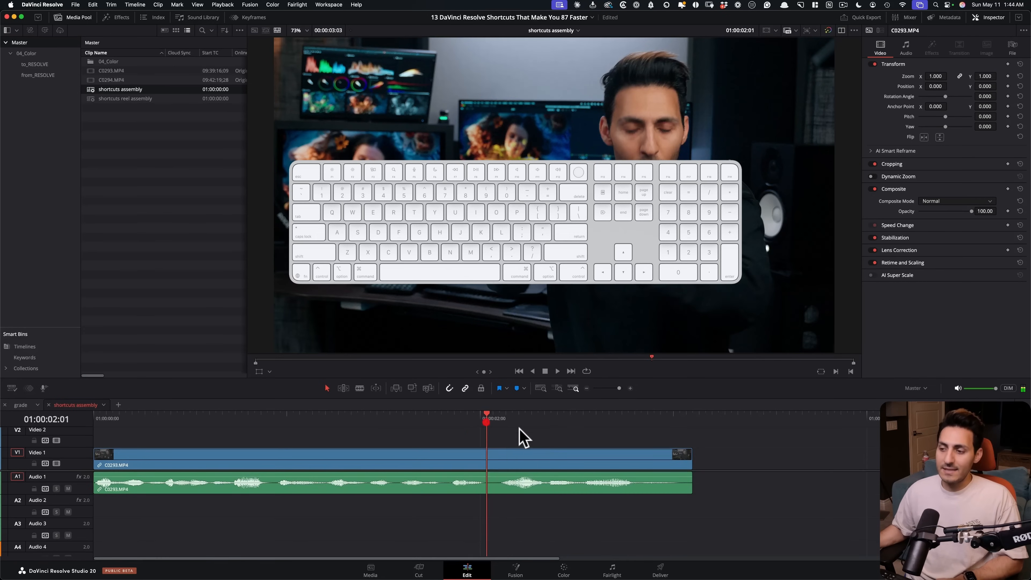
{"action": "key", "text": "i"}
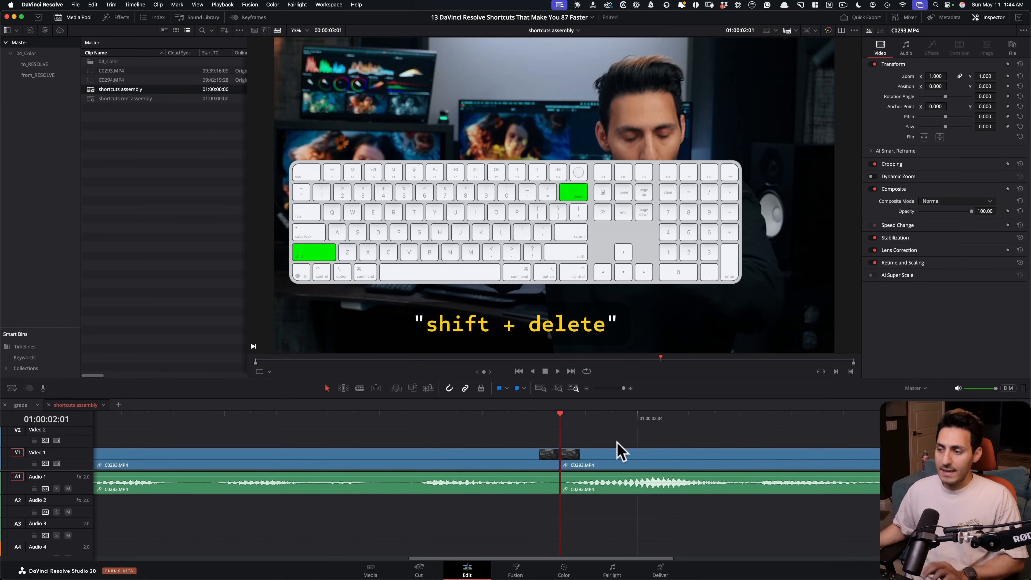
{"action": "key", "text": "3"}
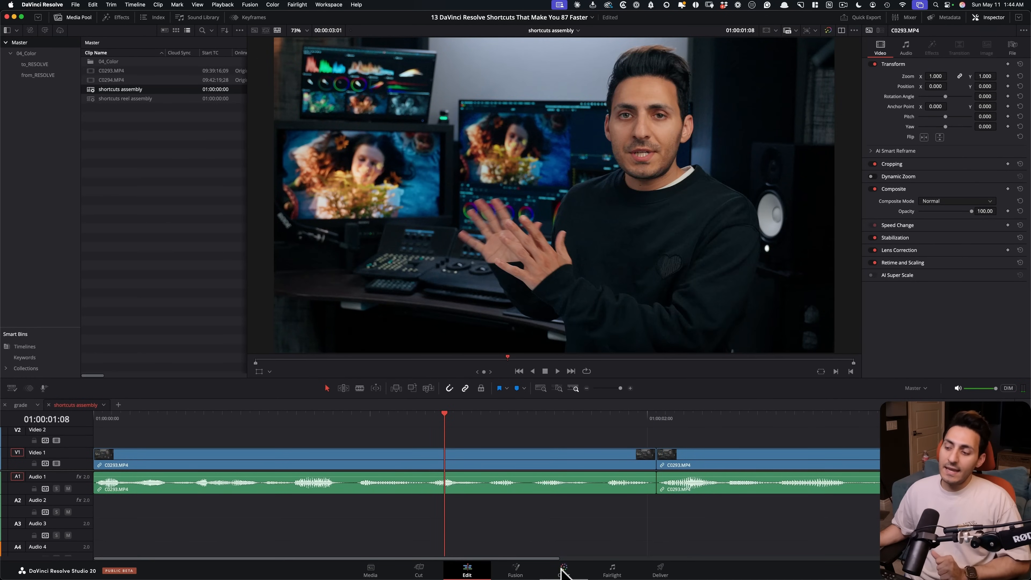
On the Color page, zoom the viewer in with 2 and back out with 1 and 3
{"action": "left_click", "coordinate": [564, 571]}
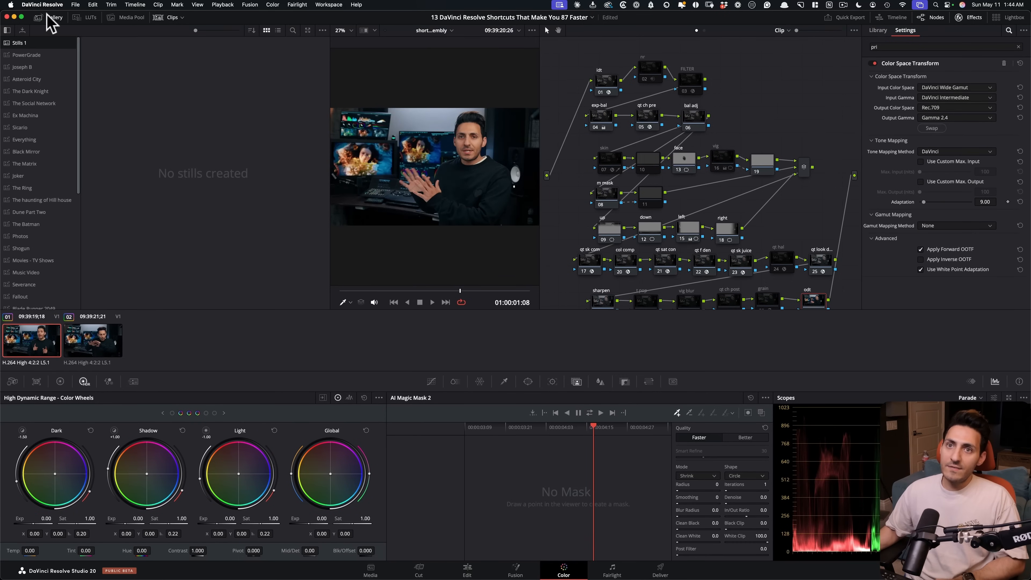
{"action": "key", "text": "2"}
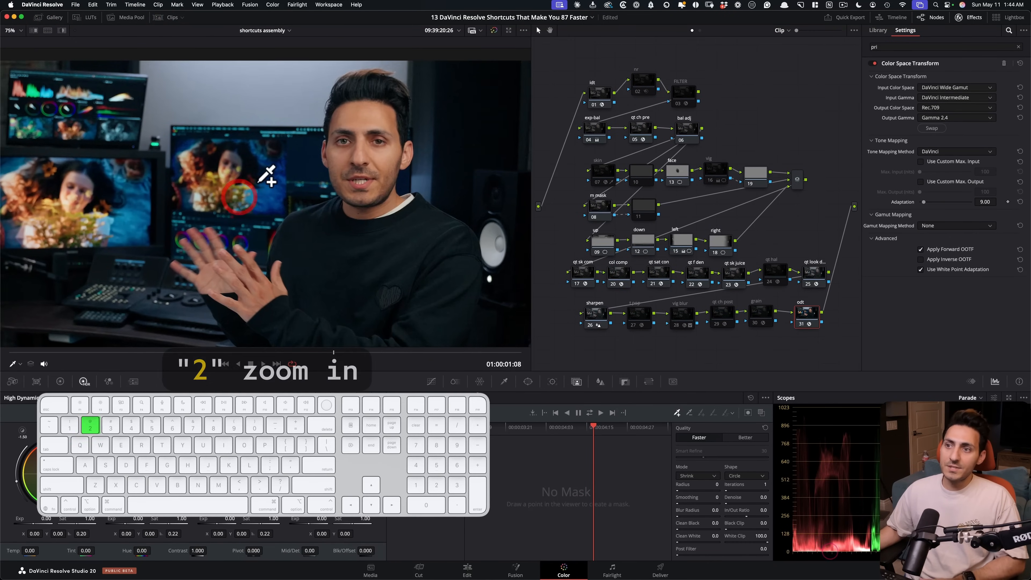
{"action": "key", "text": "2"}
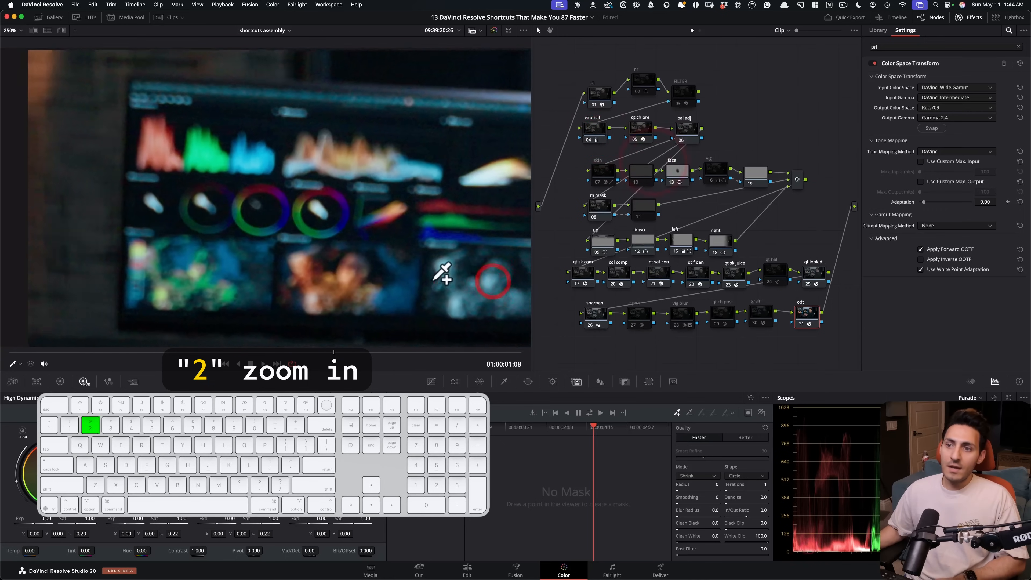
{"action": "key", "text": "1"}
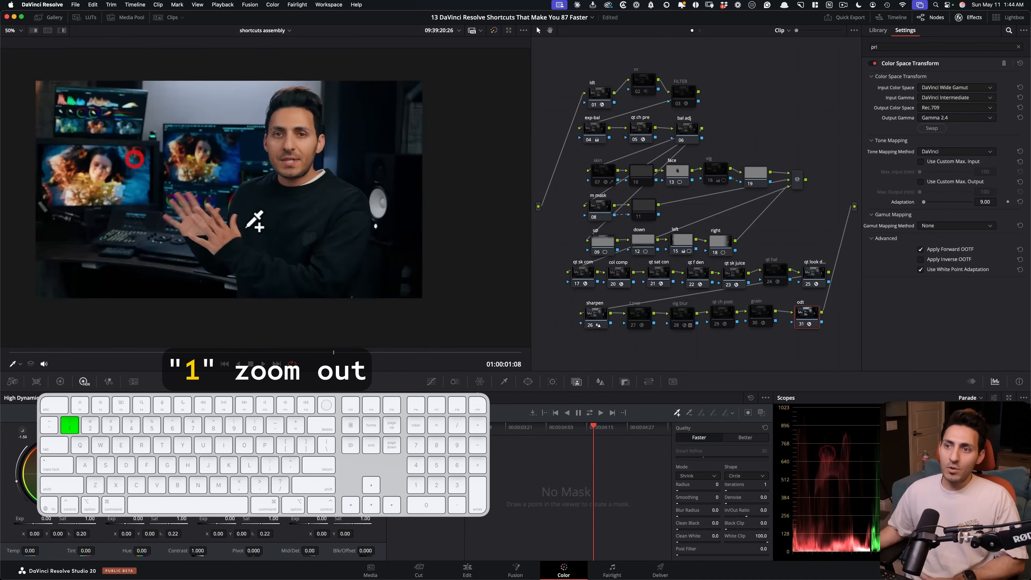
{"action": "key", "text": "3"}
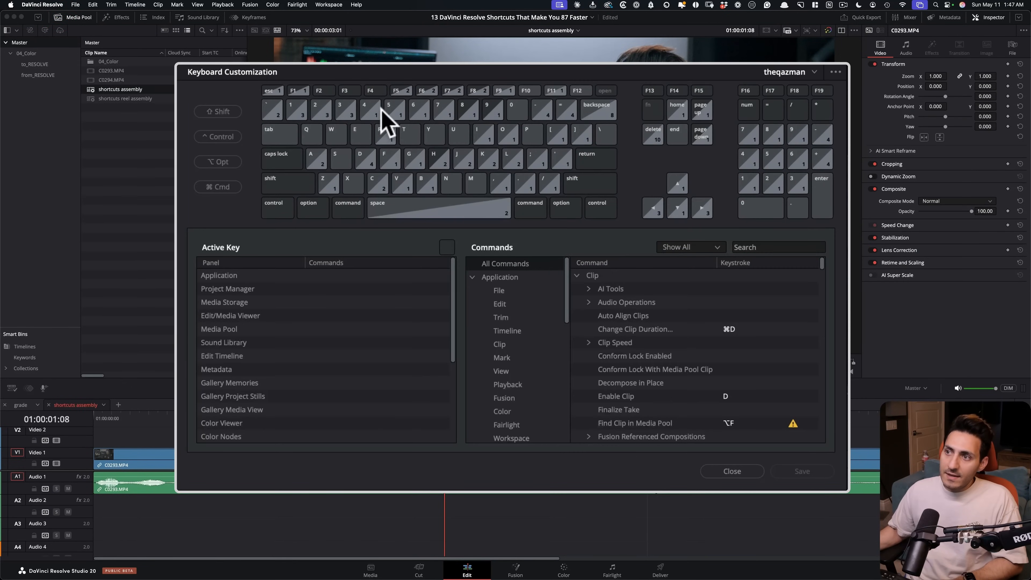
Close Keyboard Customization and jump back to the Edit page timeline
{"action": "left_click", "coordinate": [369, 110]}
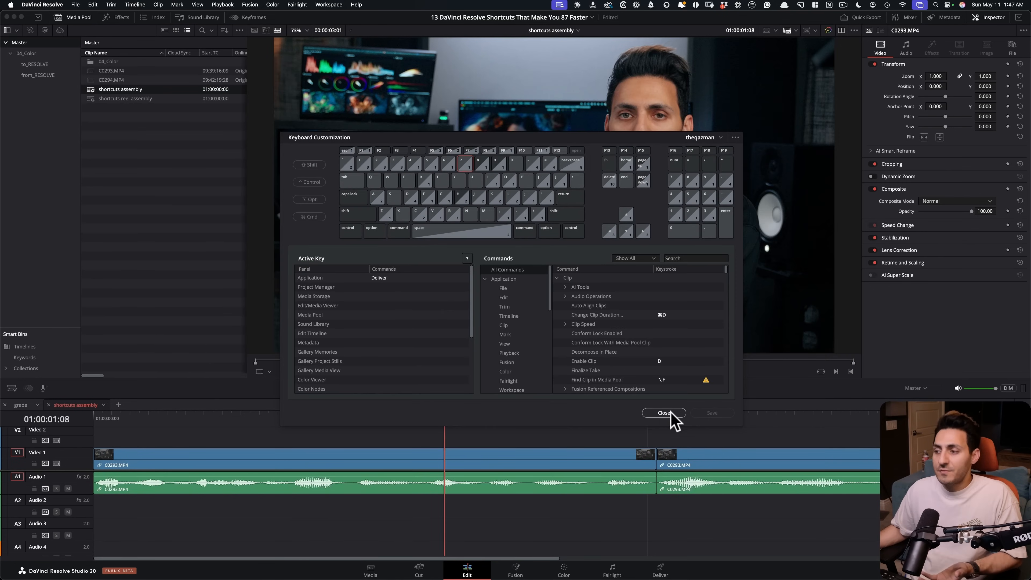
{"action": "left_click", "coordinate": [664, 412]}
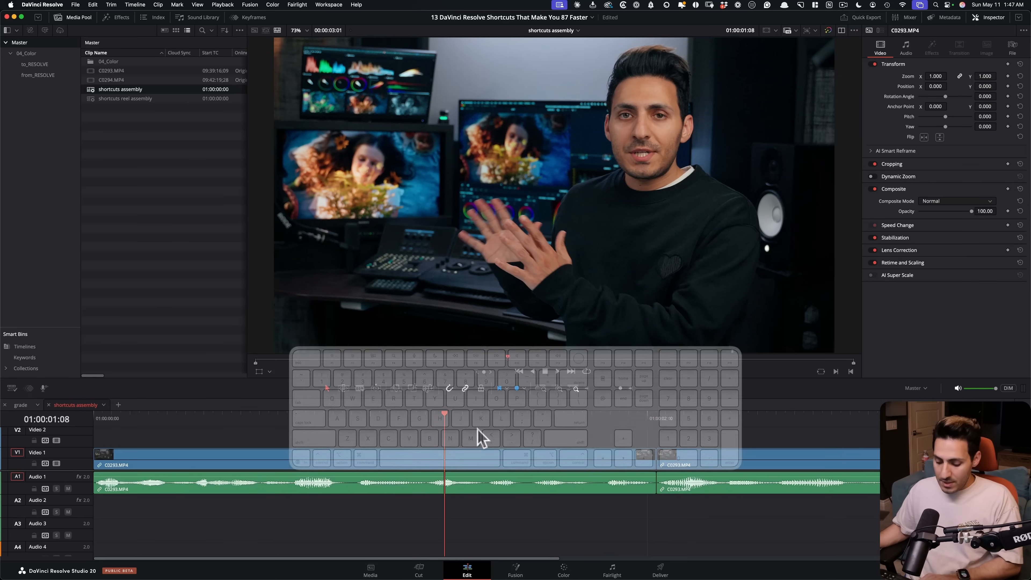
{"action": "key", "text": "4"}
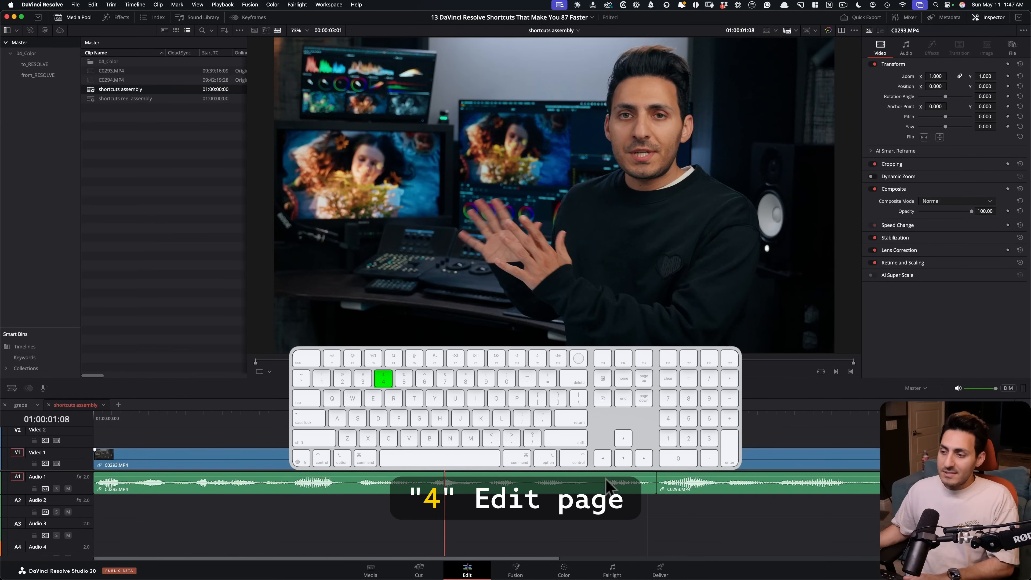
{"action": "key", "text": "7"}
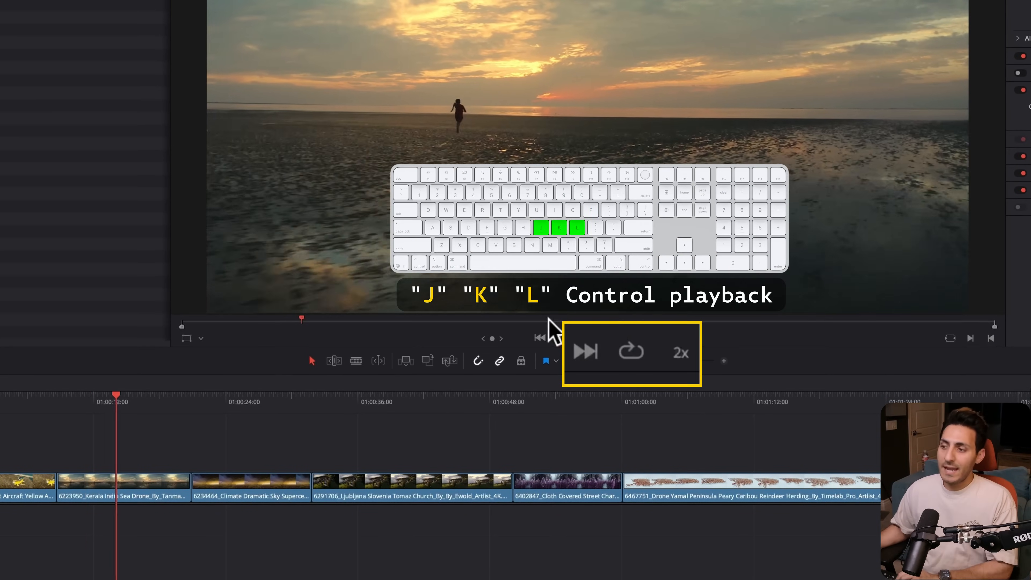
Play forward at increasing speed with L, then step back a frame into the church clip
{"action": "key", "text": "l"}
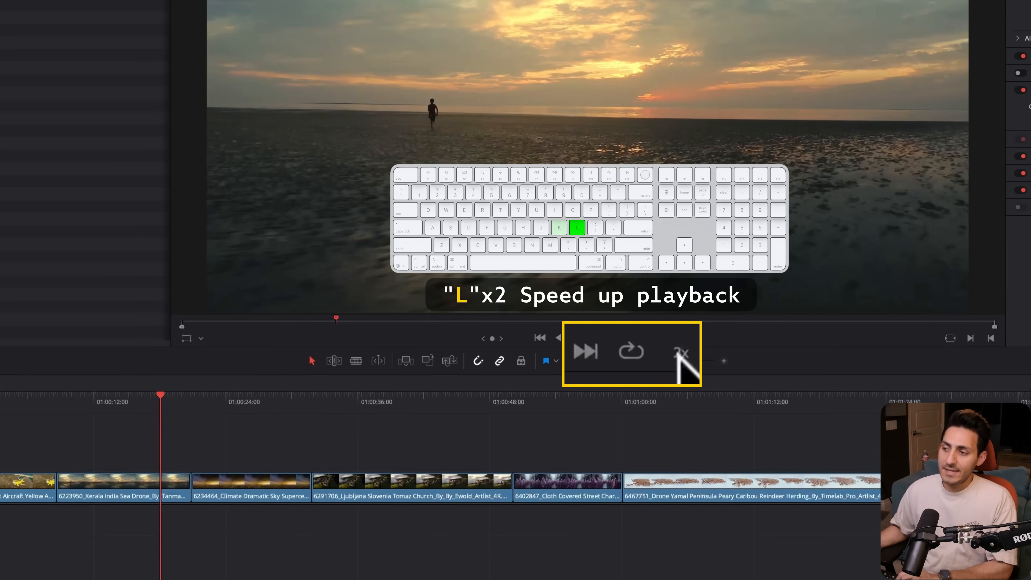
{"action": "key", "text": "l"}
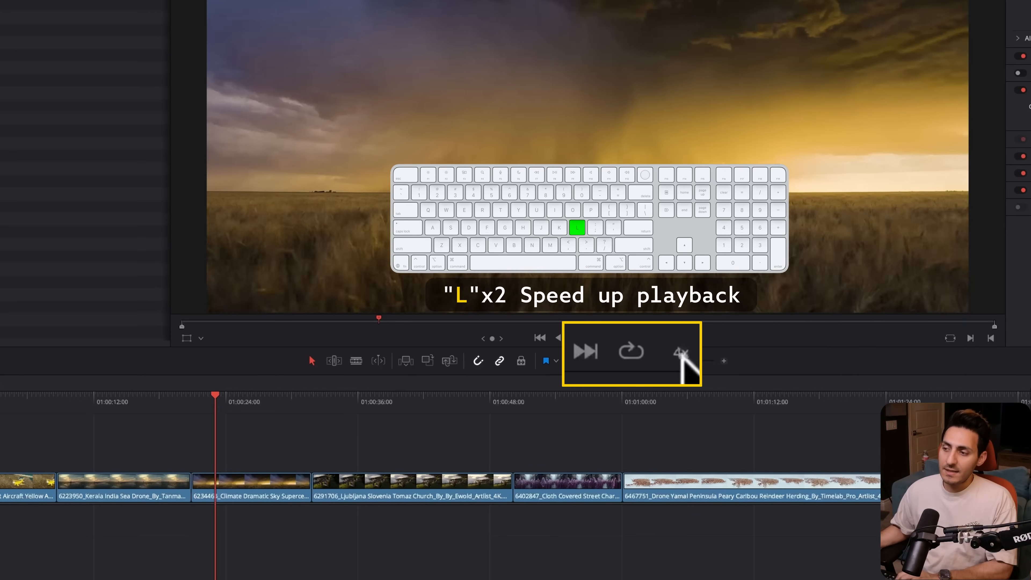
{"action": "key", "text": "l"}
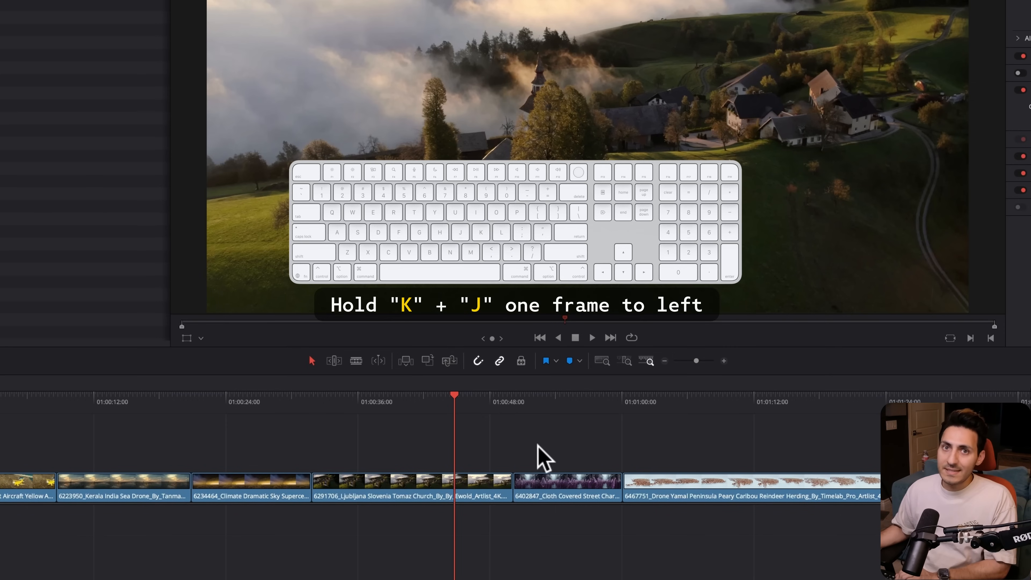
{"action": "key", "text": "J"}
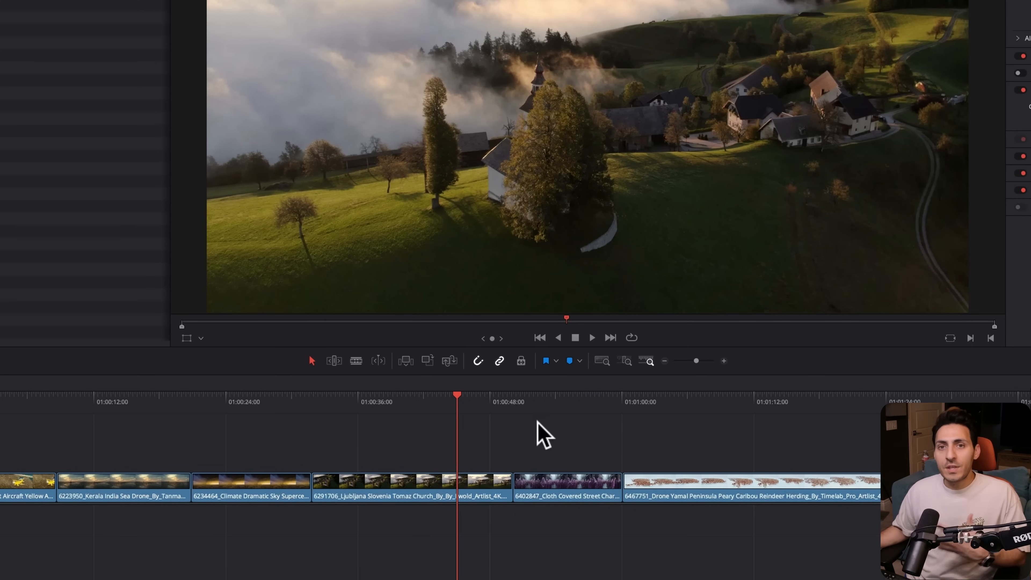
{"action": "mouse_move", "coordinate": [553, 454]}
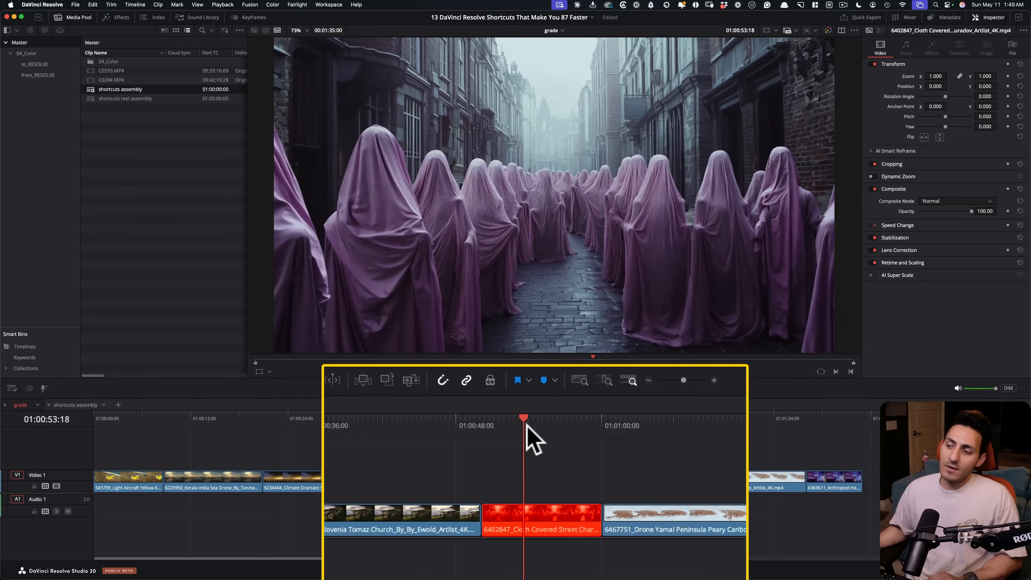
{"action": "key", "text": "i"}
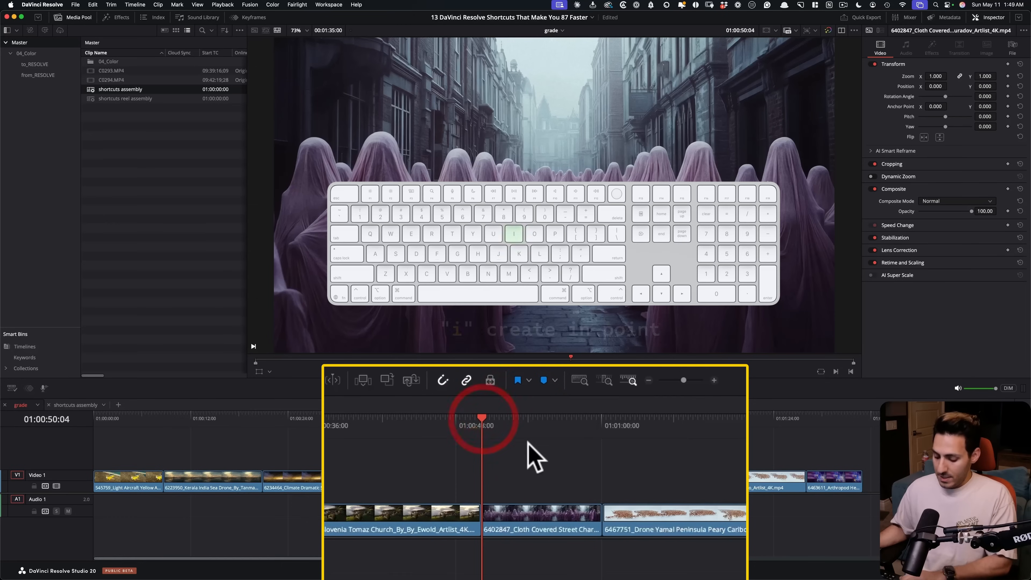
{"action": "key", "text": "o"}
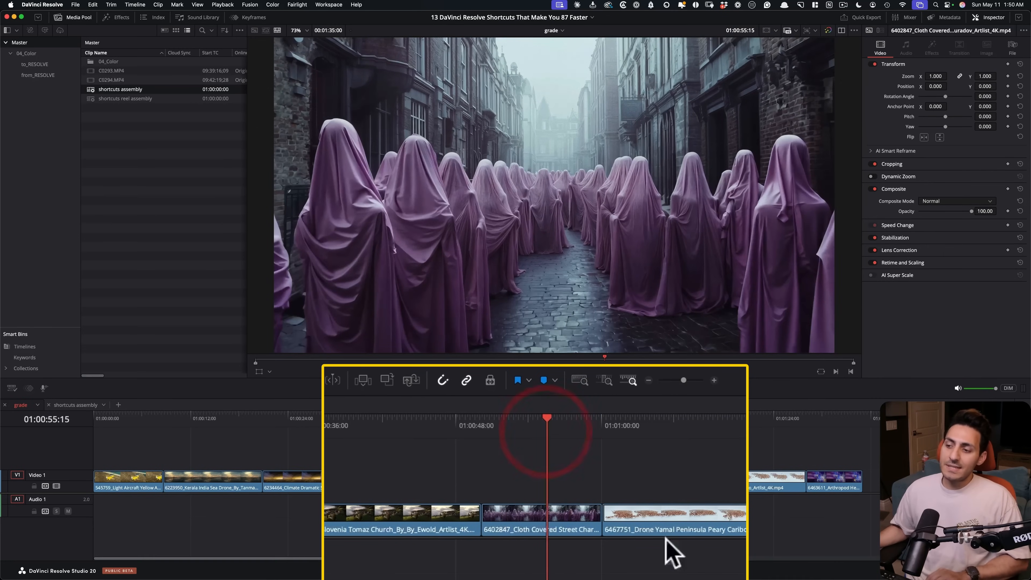
{"action": "key", "text": "x"}
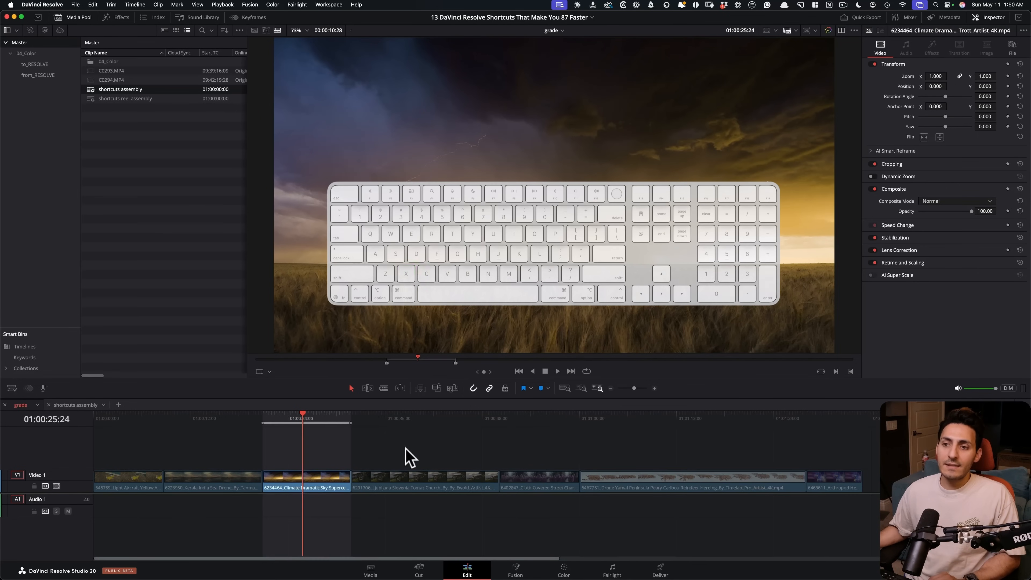
{"action": "key", "text": "x"}
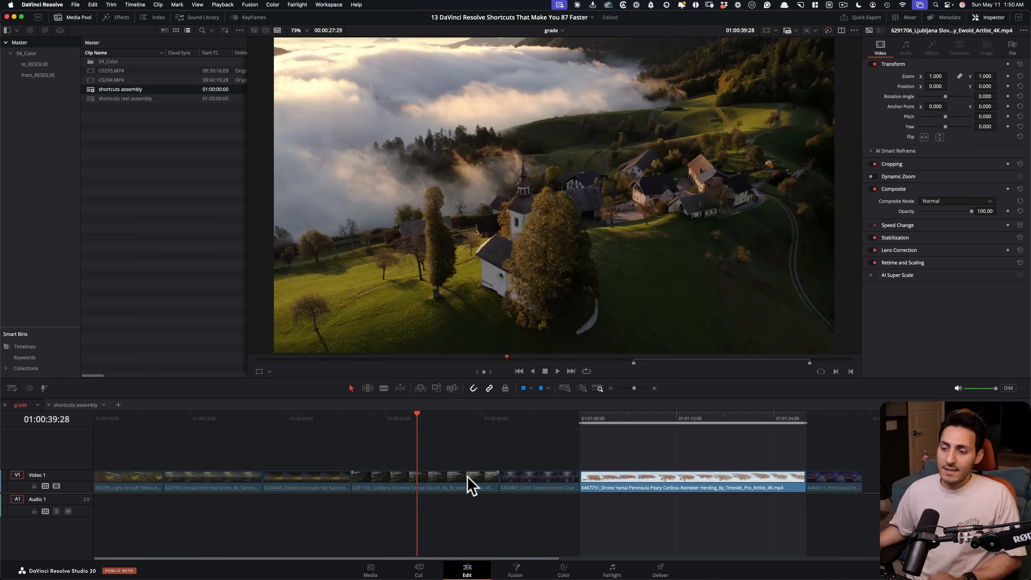
{"action": "mouse_move", "coordinate": [296, 469]}
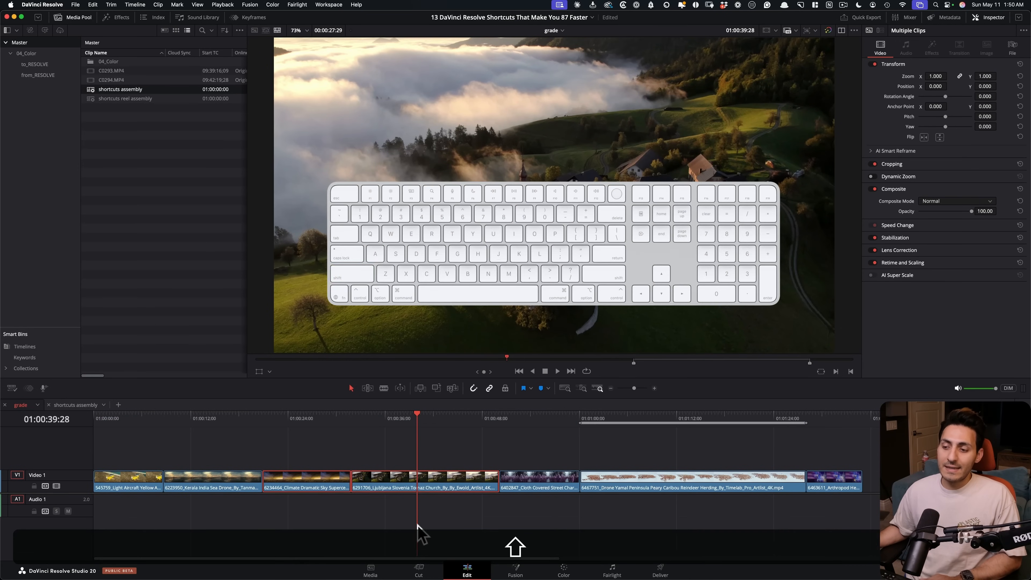
{"action": "key", "text": "shift+a"}
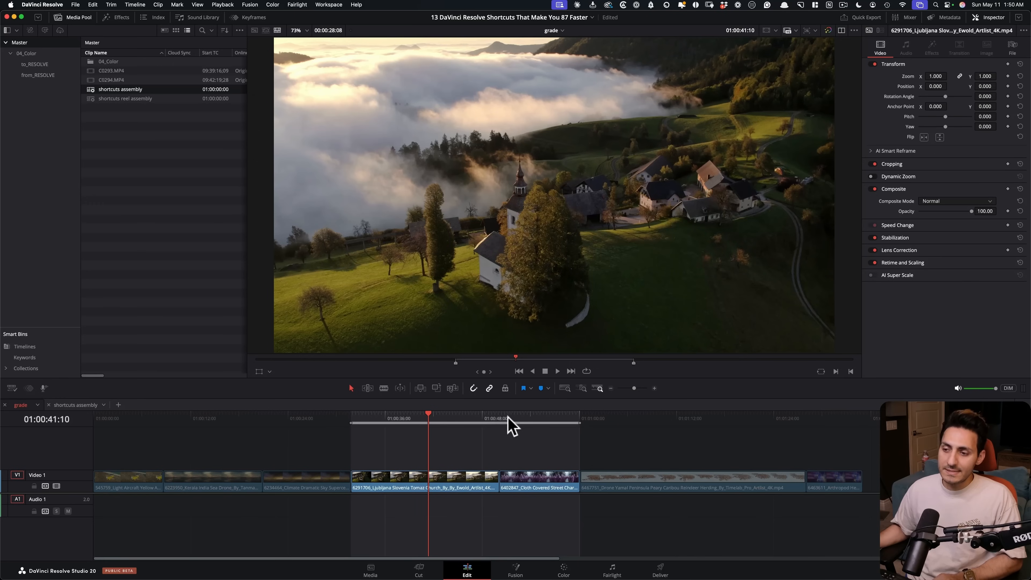
{"action": "key", "text": "x"}
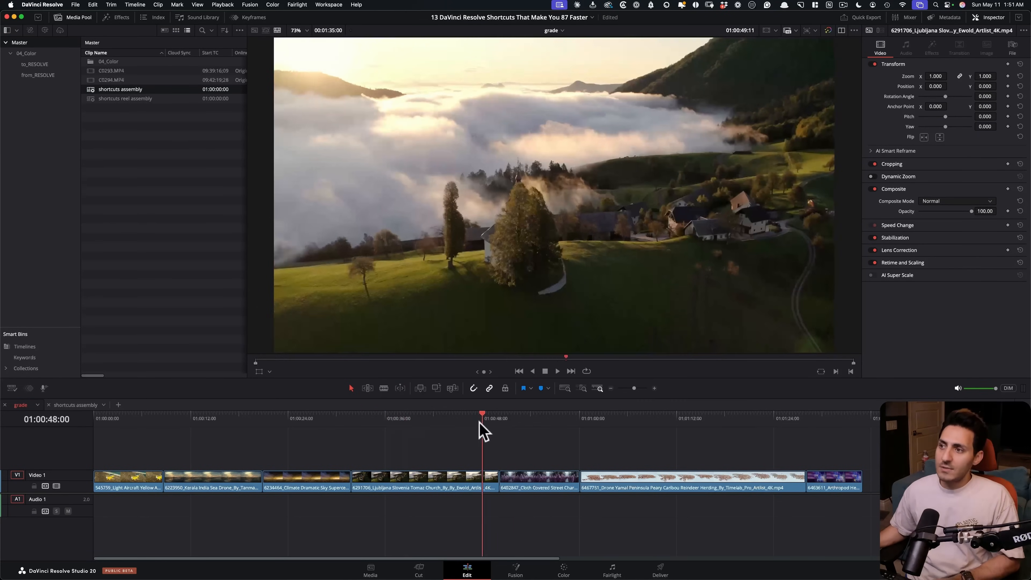
{"action": "left_click", "coordinate": [557, 371]}
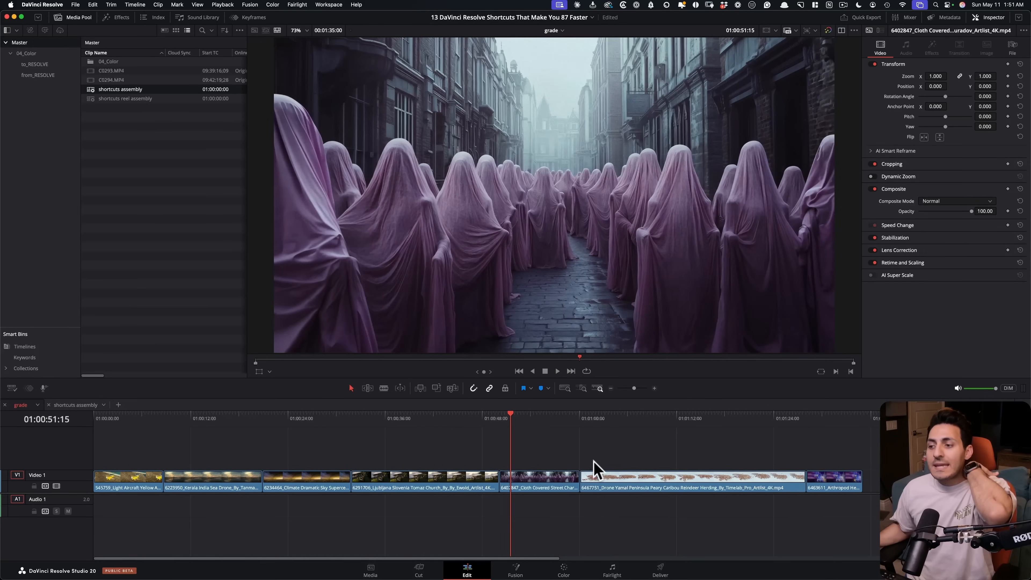
{"action": "left_click", "coordinate": [498, 417]}
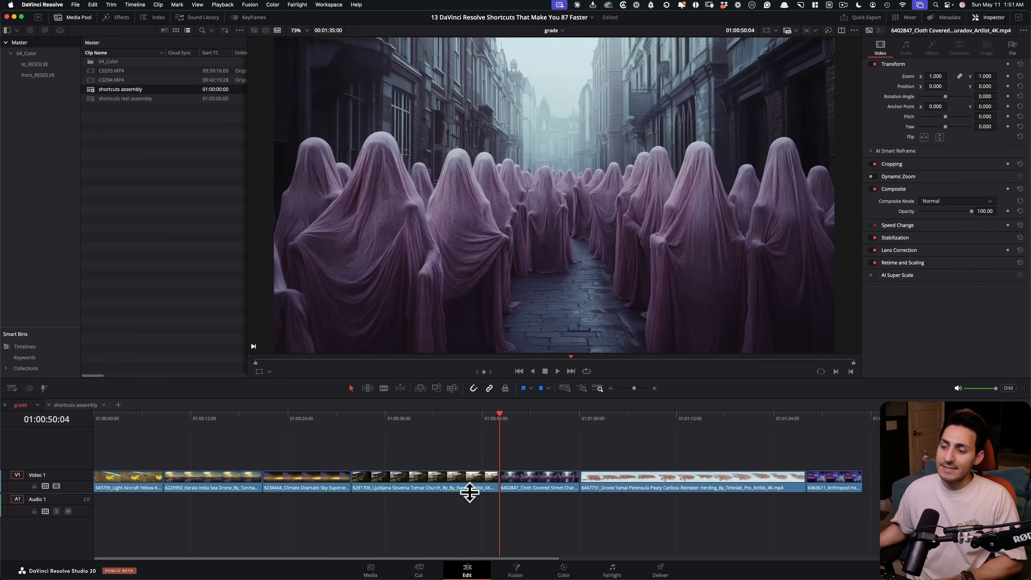
{"action": "mouse_move", "coordinate": [477, 426]}
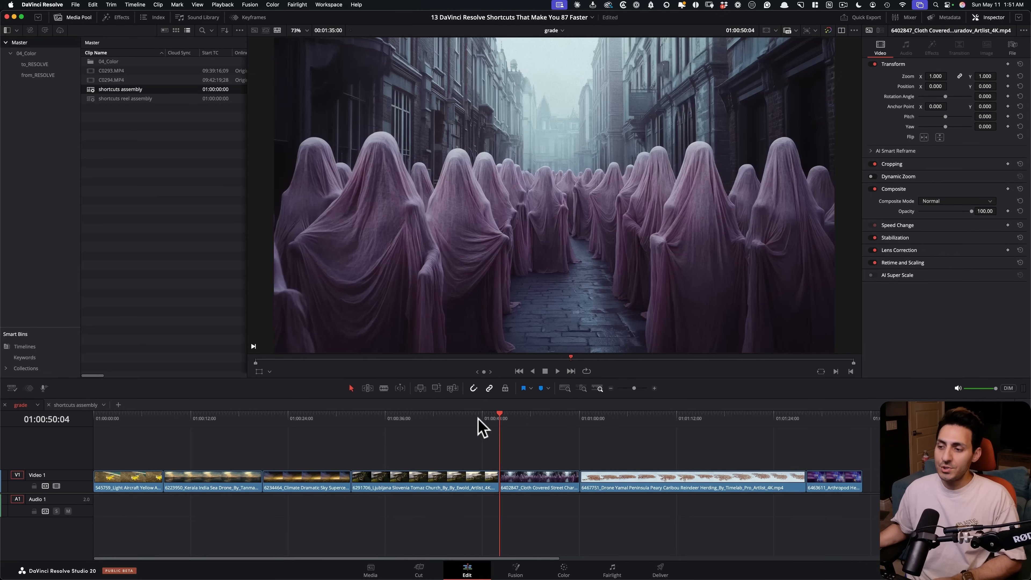
Set in and out points around the cut into the cloaked figures clip and play the range
{"action": "key", "text": "i"}
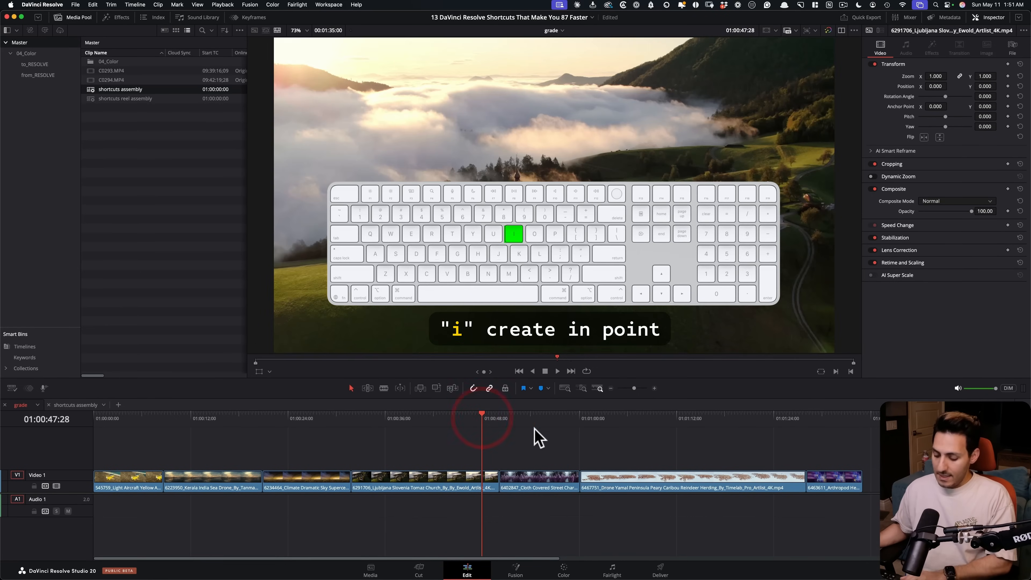
{"action": "key", "text": "o"}
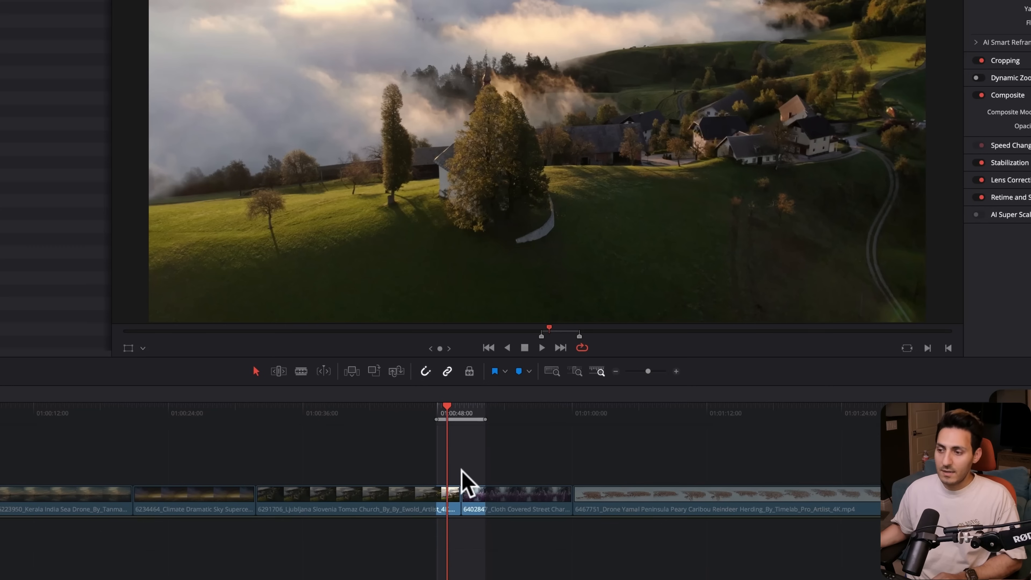
{"action": "key", "text": "/"}
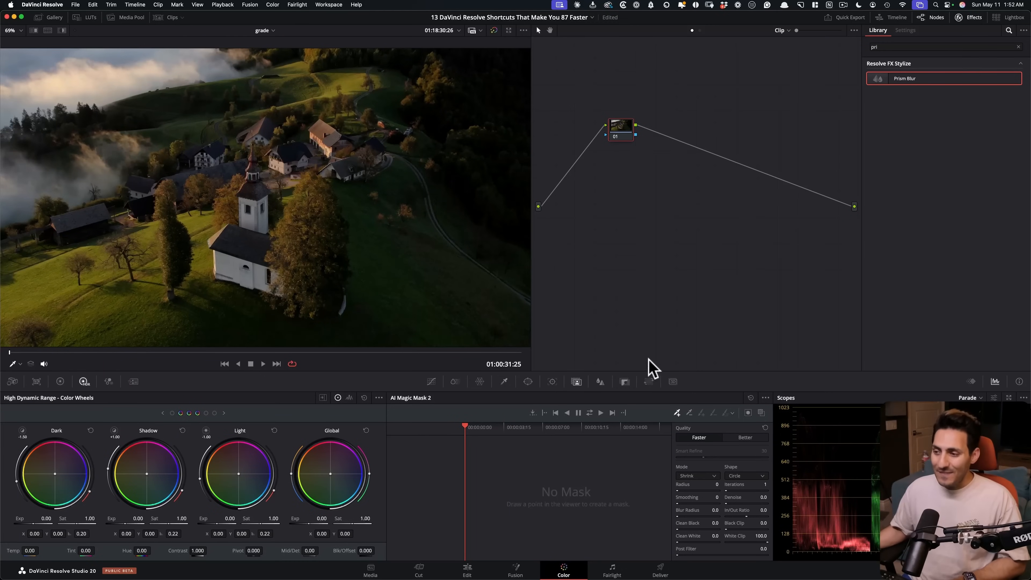
Drag node 01 level between its connections and check its Node Label options
{"action": "left_click_drag", "start_coordinate": [620, 126], "coordinate": [627, 187]}
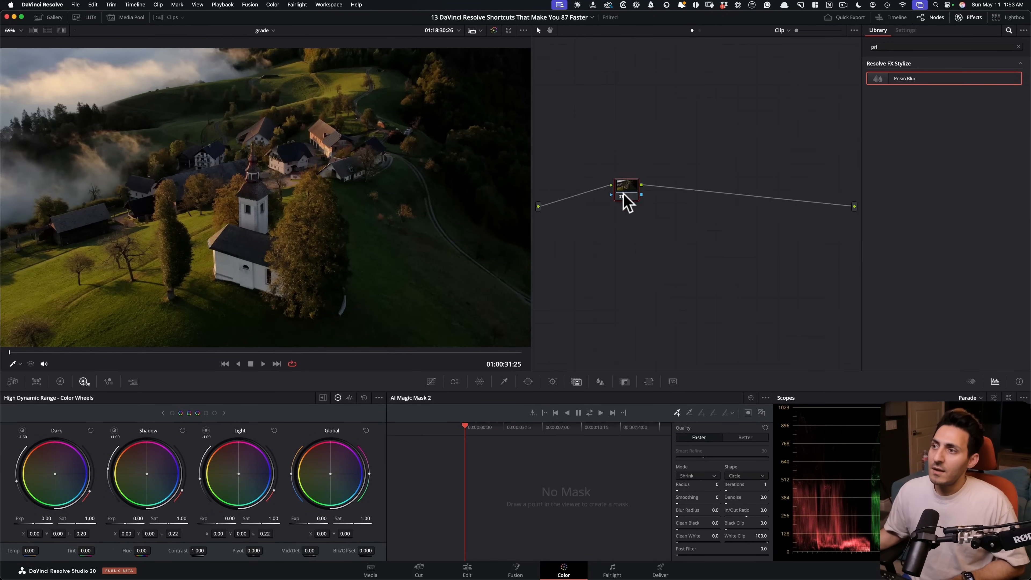
{"action": "left_click_drag", "start_coordinate": [626, 188], "coordinate": [602, 207]}
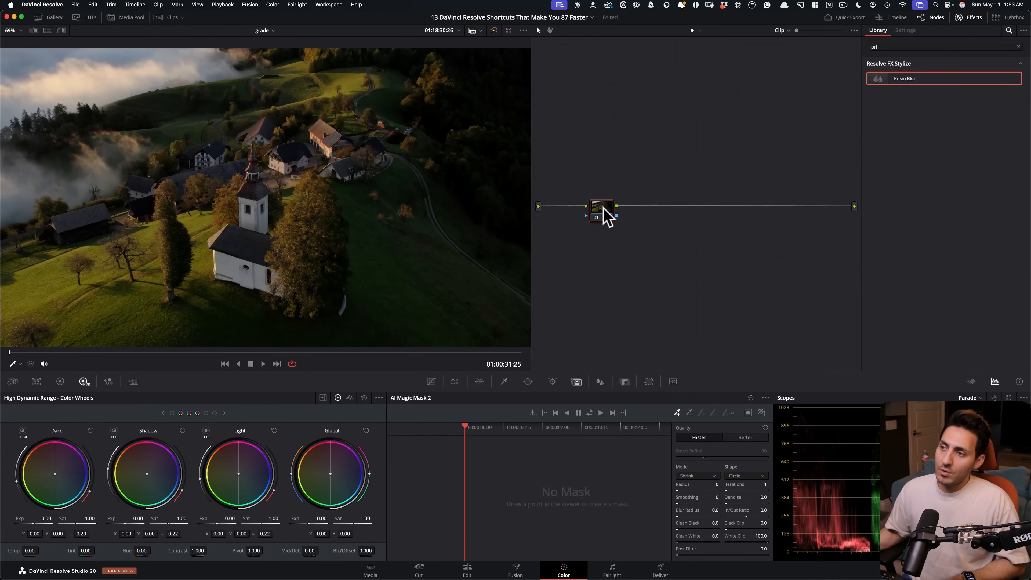
{"action": "mouse_move", "coordinate": [682, 294]}
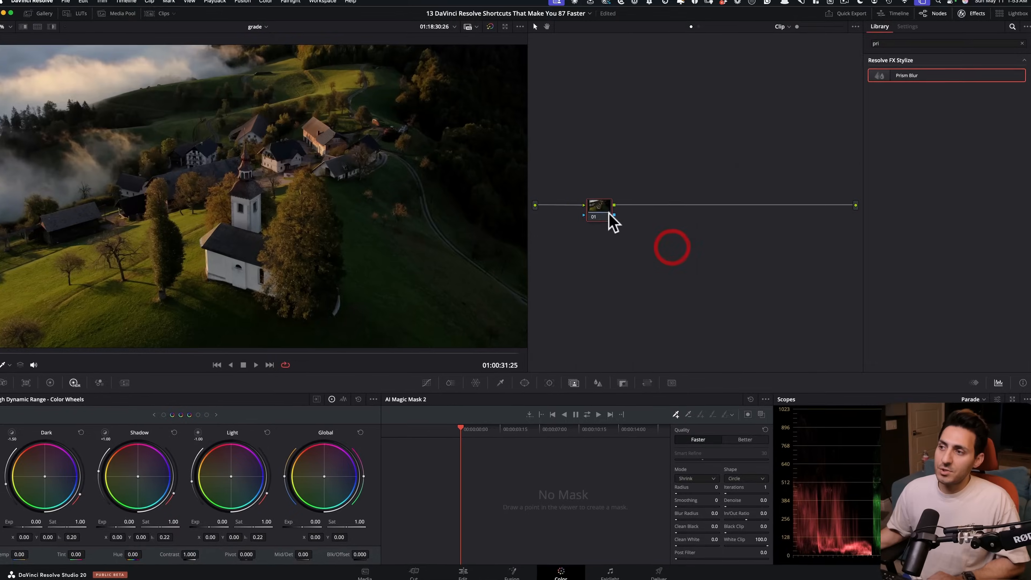
{"action": "right_click", "coordinate": [599, 207]}
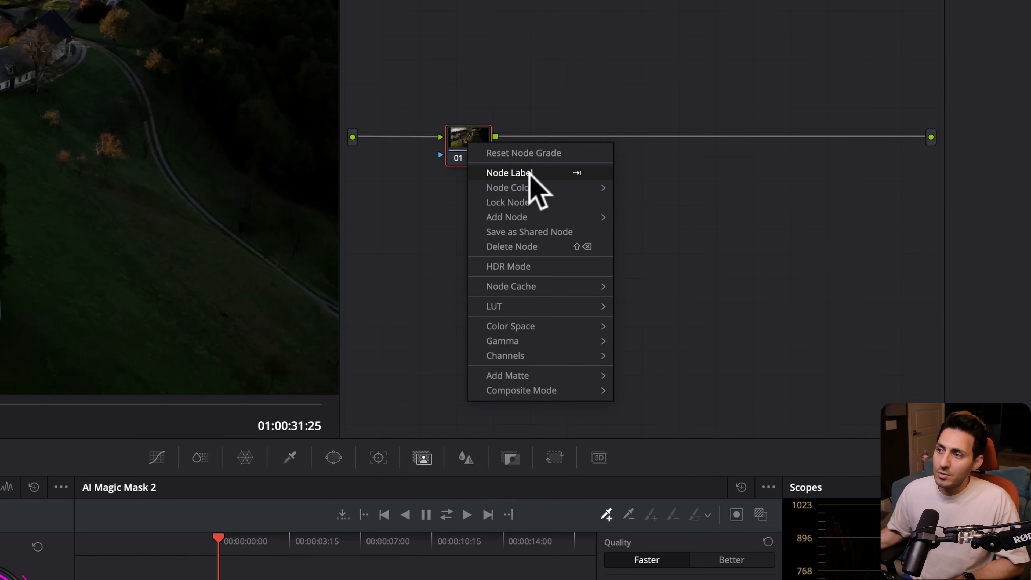
{"action": "left_click", "coordinate": [630, 206]}
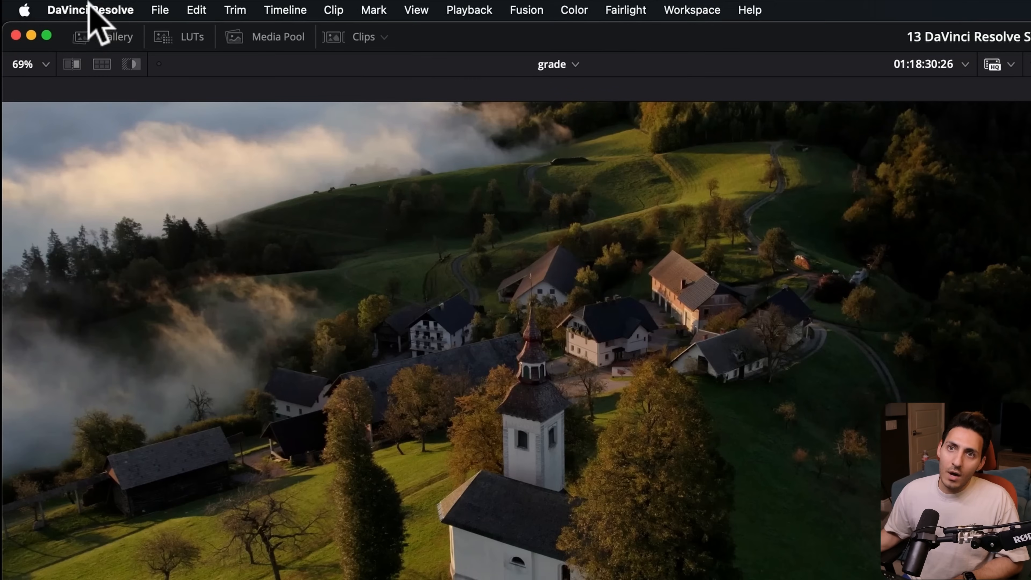
{"action": "left_click", "coordinate": [96, 10]}
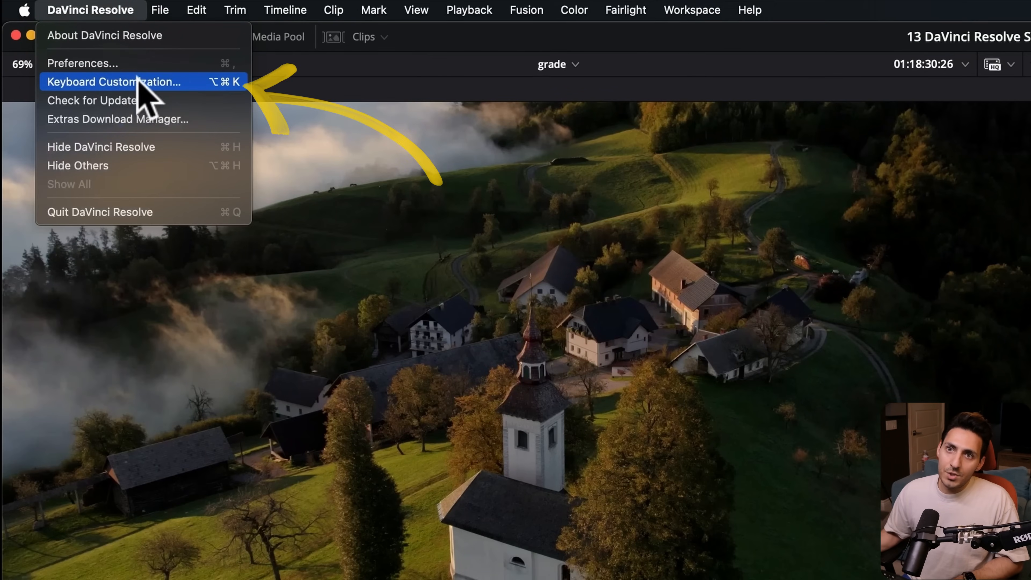
{"action": "left_click", "coordinate": [117, 82]}
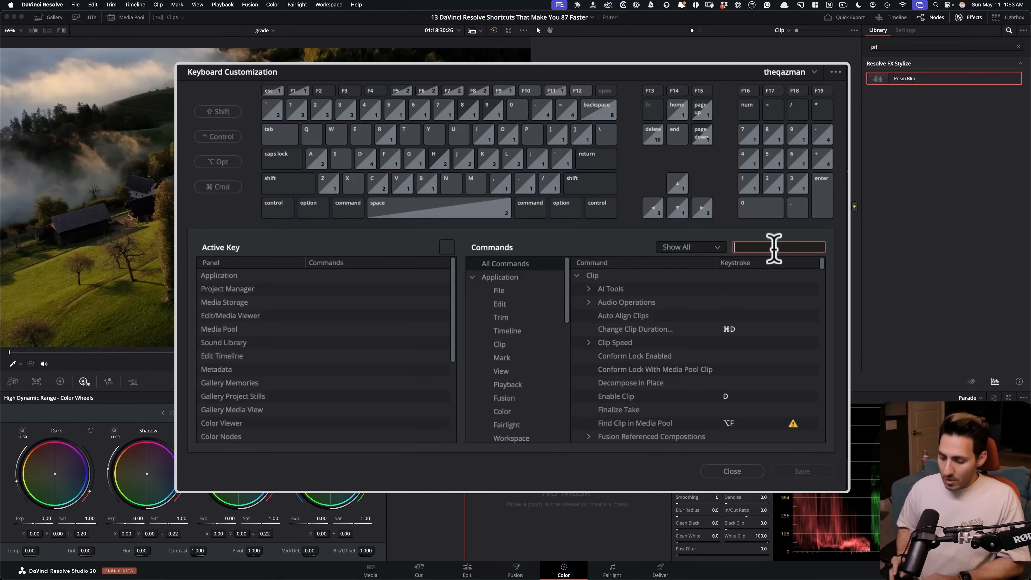
{"action": "type", "text": "label"}
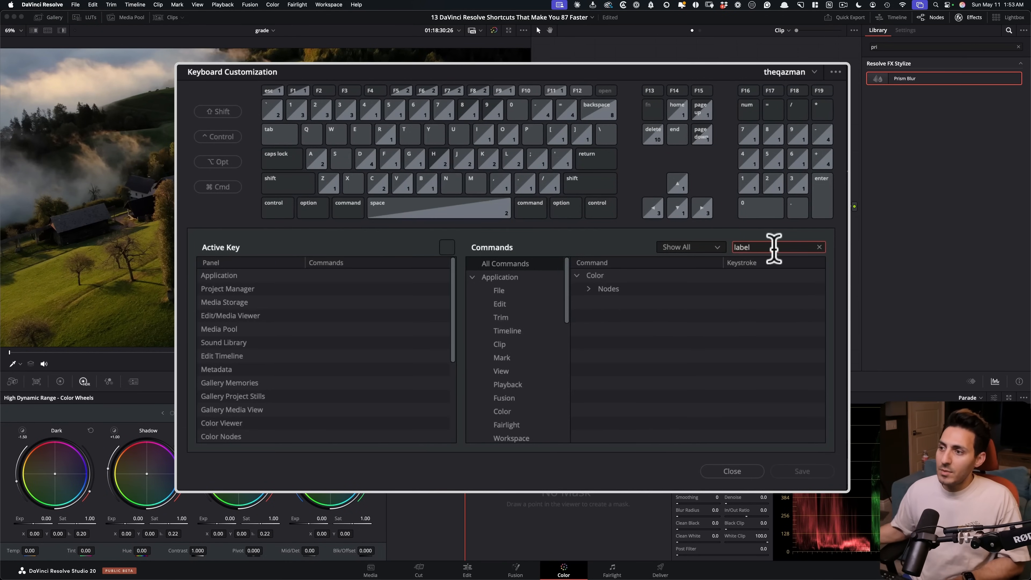
{"action": "left_click", "coordinate": [588, 288]}
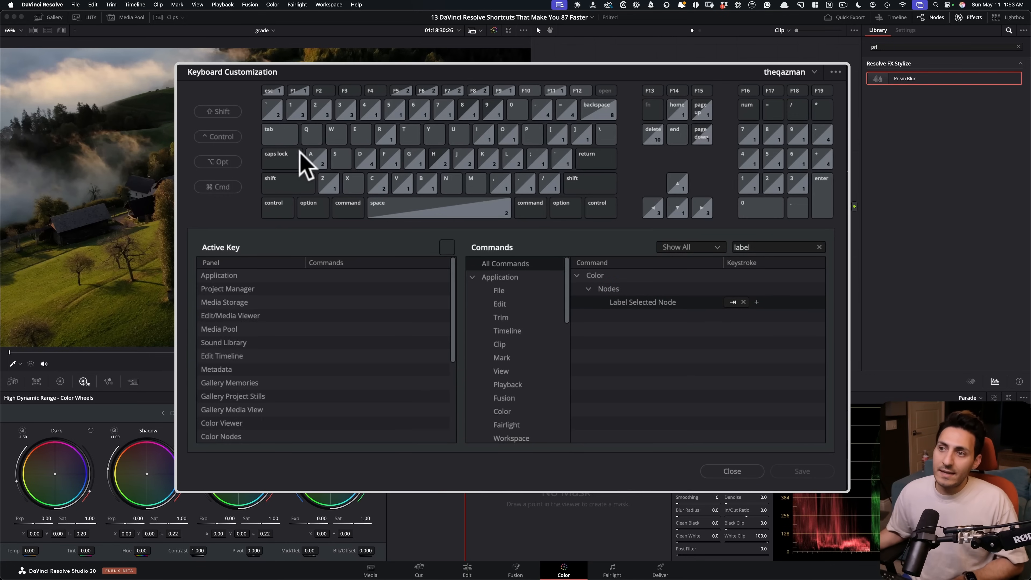
{"action": "left_click", "coordinate": [732, 471]}
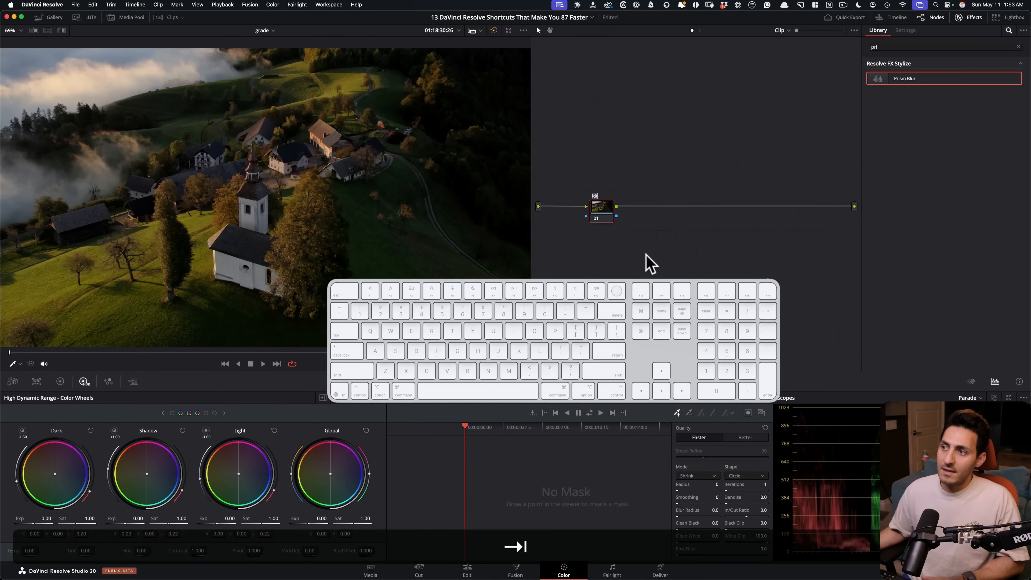
Label the node, select the previous node twice with Shift+S, then show the Gallery
{"action": "key", "text": "Tab"}
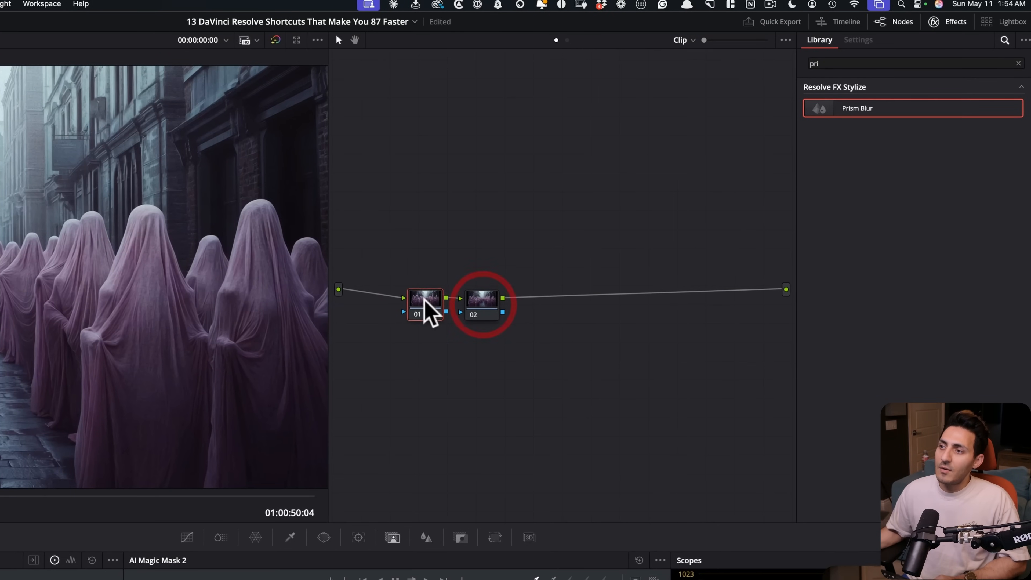
{"action": "key", "text": "shift+s"}
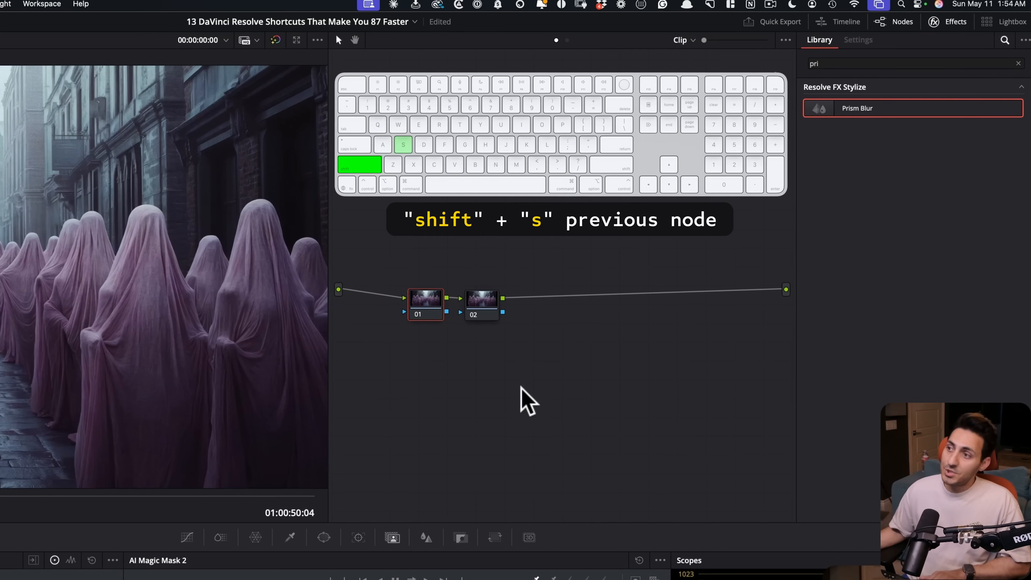
{"action": "key", "text": "shift+s"}
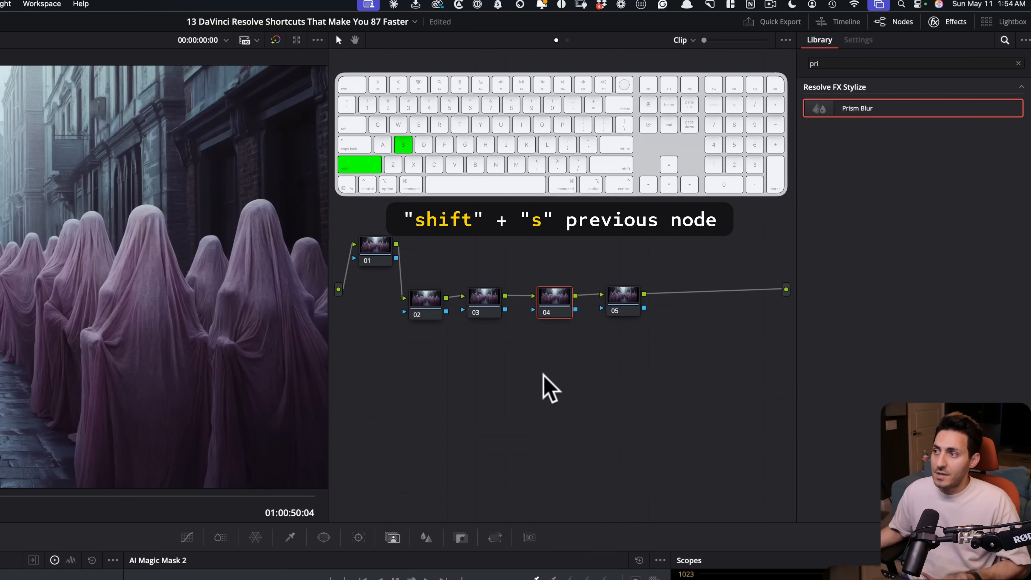
{"action": "left_click", "coordinate": [187, 538]}
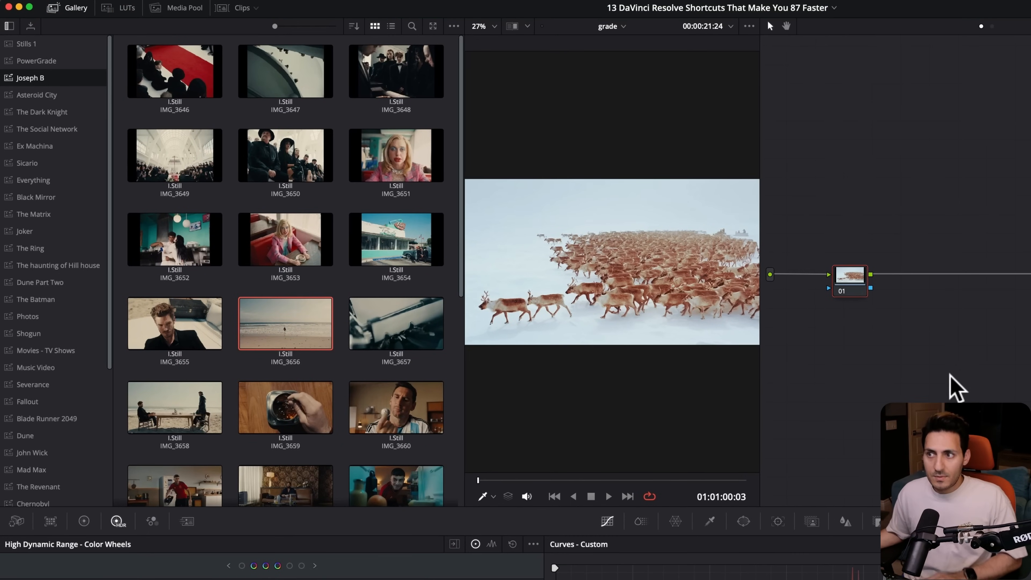
{"action": "mouse_move", "coordinate": [788, 397]}
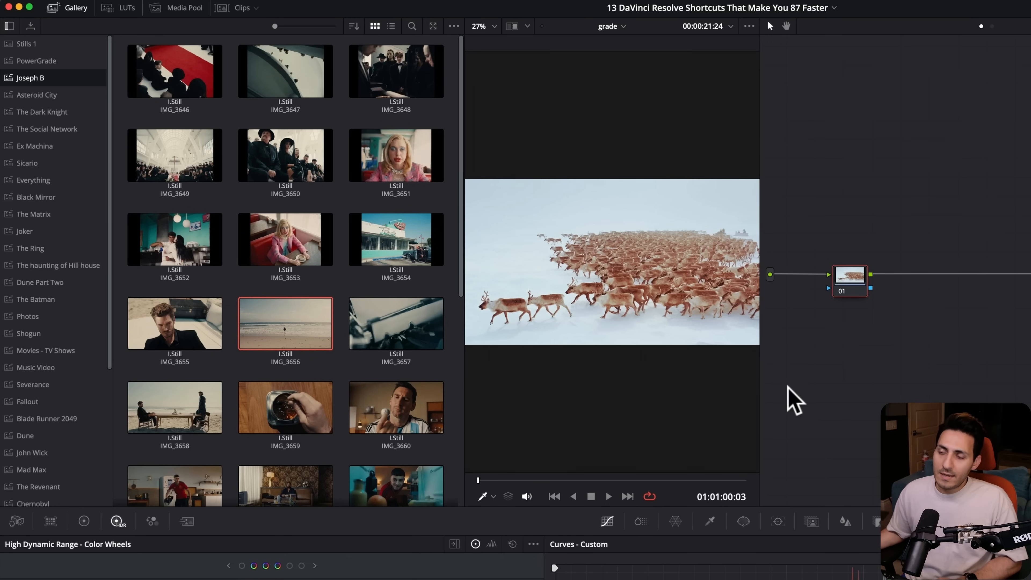
Wipe the reindeer clip against the beach still, change wipe style and flip the reference side
{"action": "key", "text": "cmd+w"}
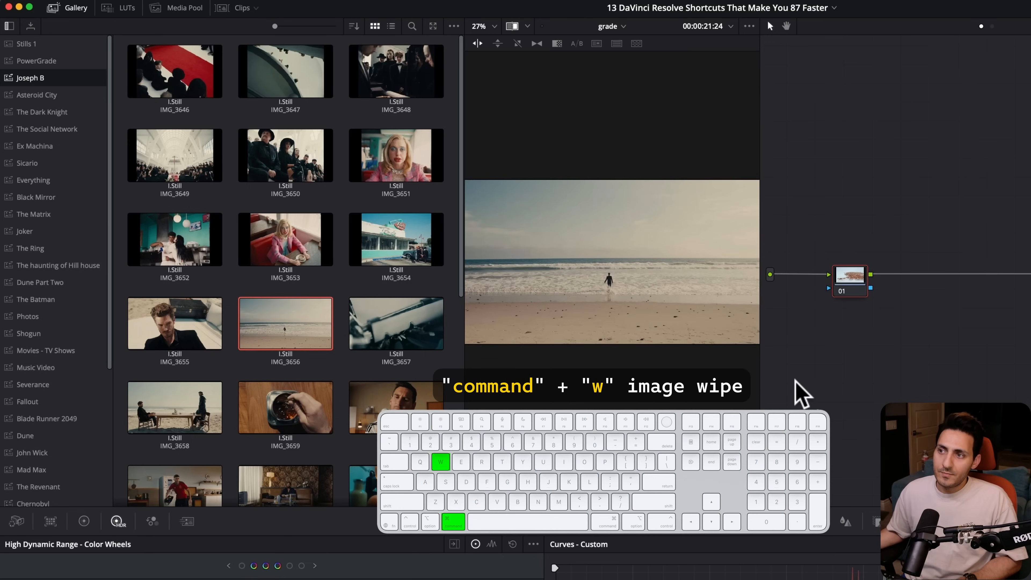
{"action": "mouse_move", "coordinate": [479, 308]}
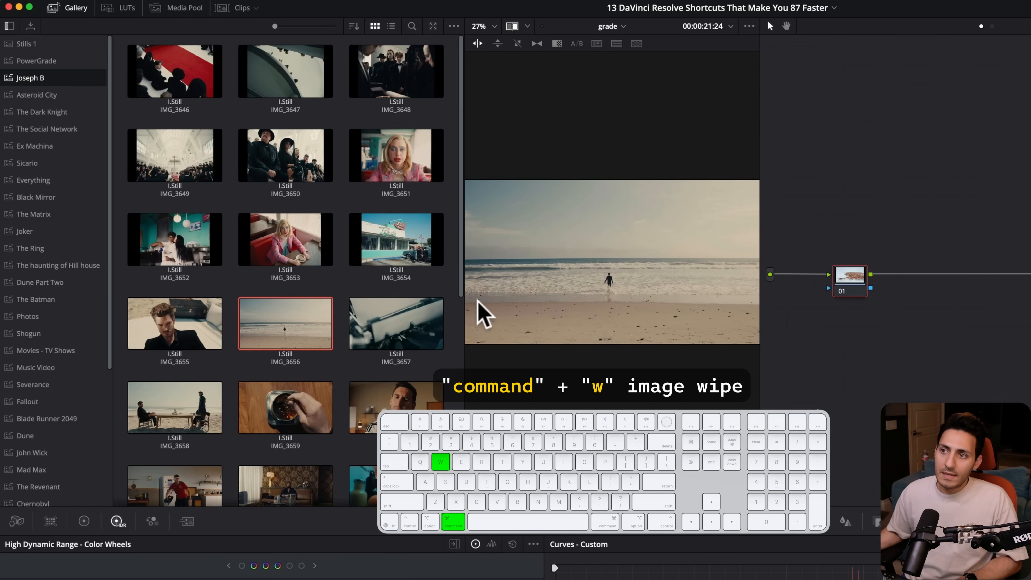
{"action": "key", "text": "cmd+w"}
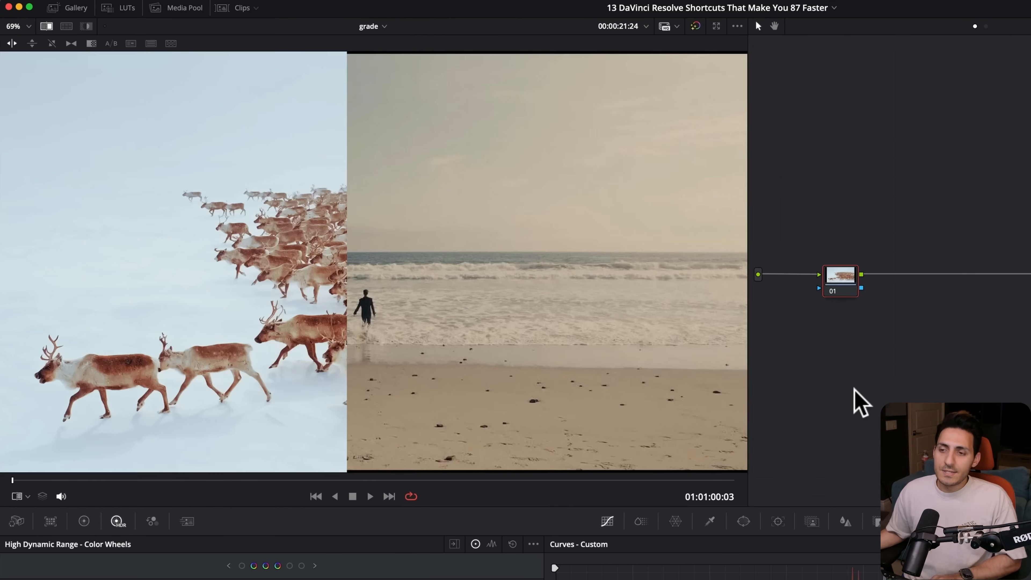
{"action": "key", "text": "Shift+w"}
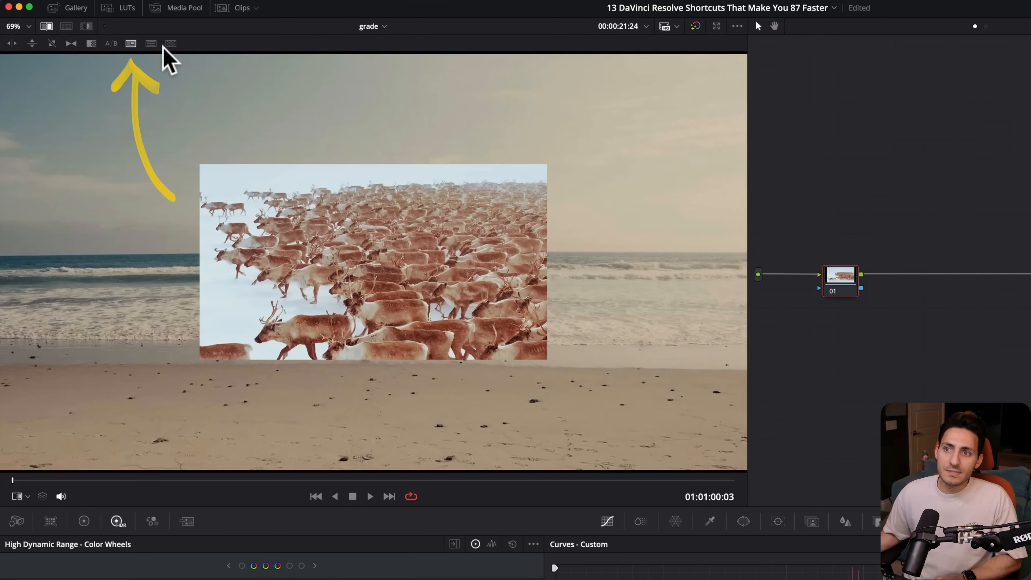
{"action": "left_click", "coordinate": [131, 43]}
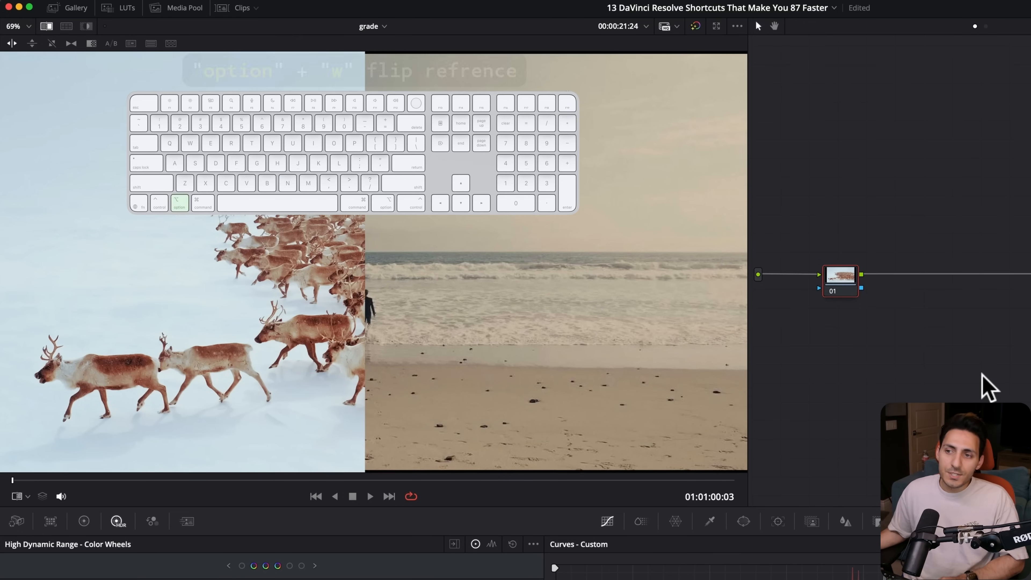
{"action": "key", "text": "option+w"}
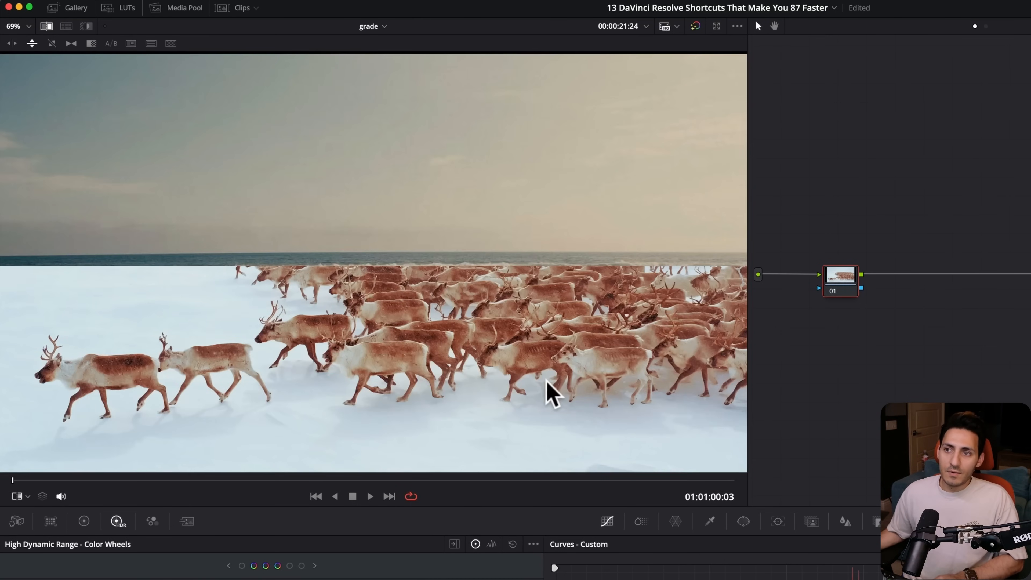
{"action": "mouse_move", "coordinate": [460, 414]}
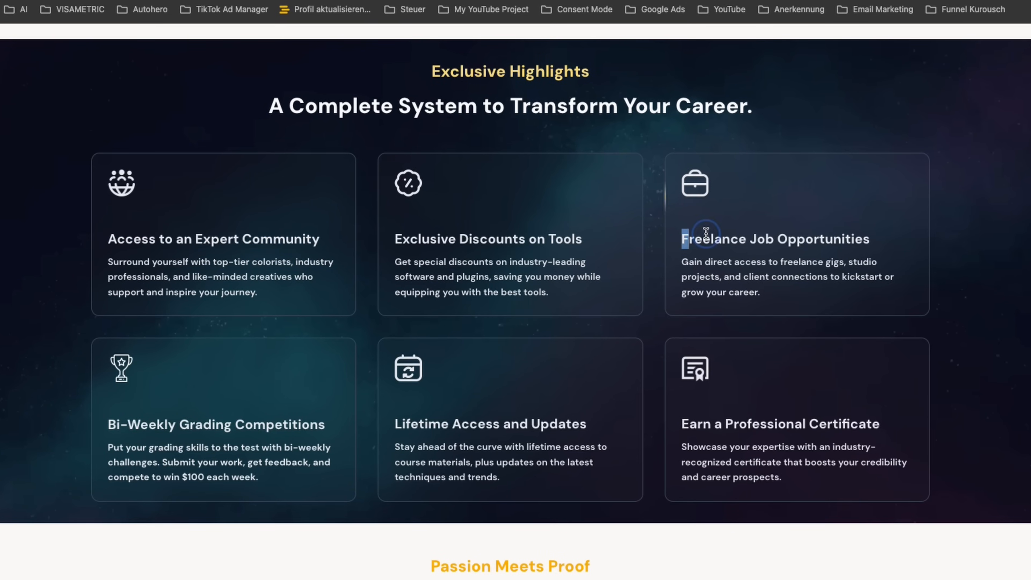
Scroll down the masterclass landing page past its highlights, student stories and reviews
{"action": "scroll", "scroll_direction": "down", "scroll_amount": 3}
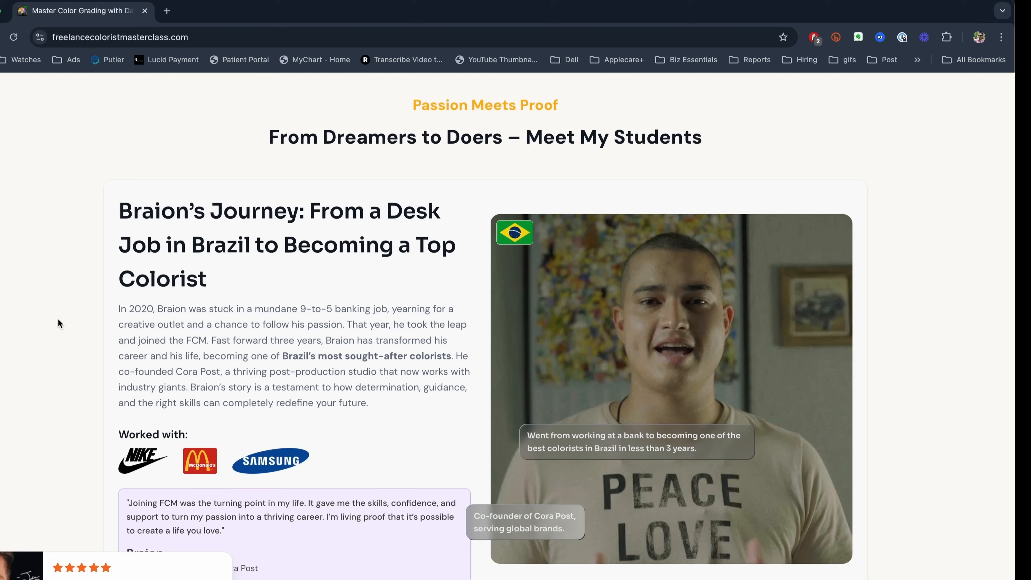
{"action": "scroll", "scroll_direction": "down", "scroll_amount": 3}
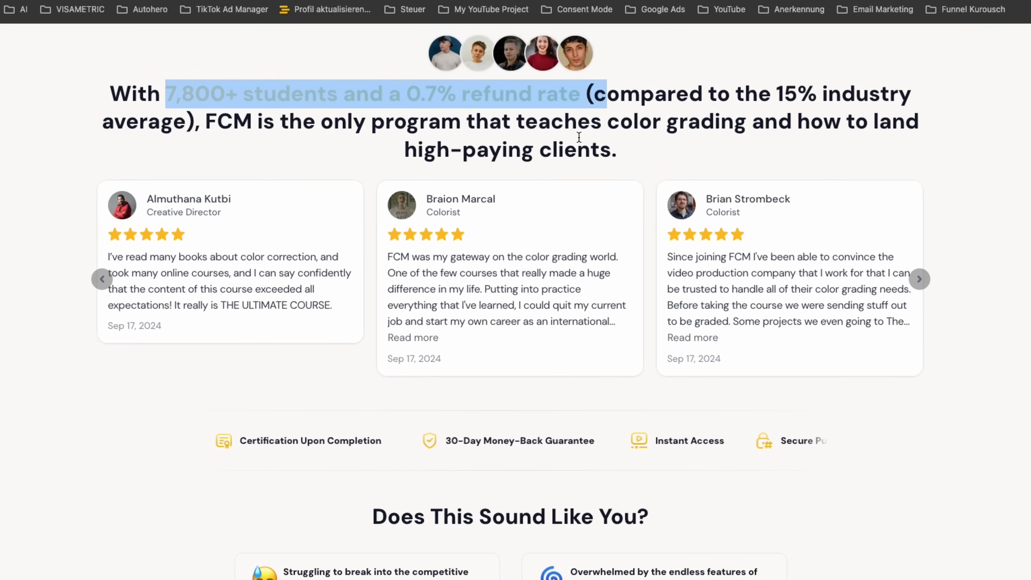
{"action": "scroll", "scroll_direction": "down", "scroll_amount": 3}
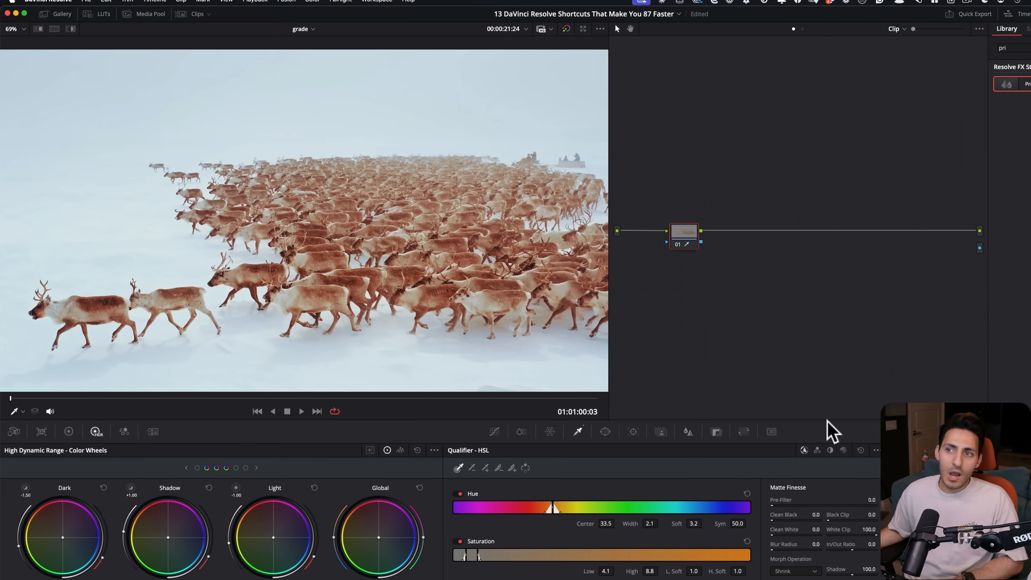
Sample the reindeer with the qualifier, widen its hue range and raise Denoise, checking with the Shift+H highlight
{"action": "key", "text": "shift+h"}
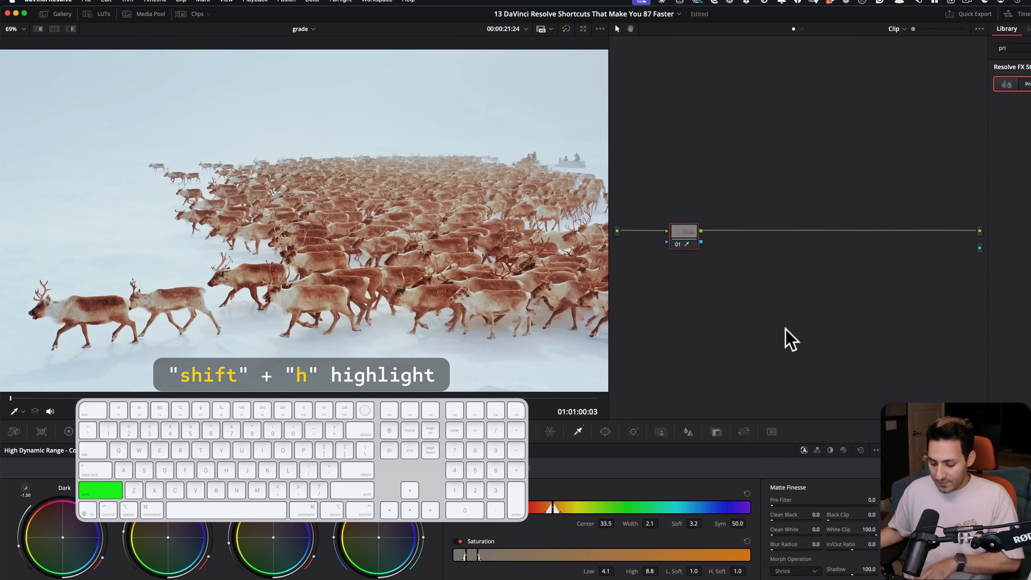
{"action": "key", "text": "shift+h"}
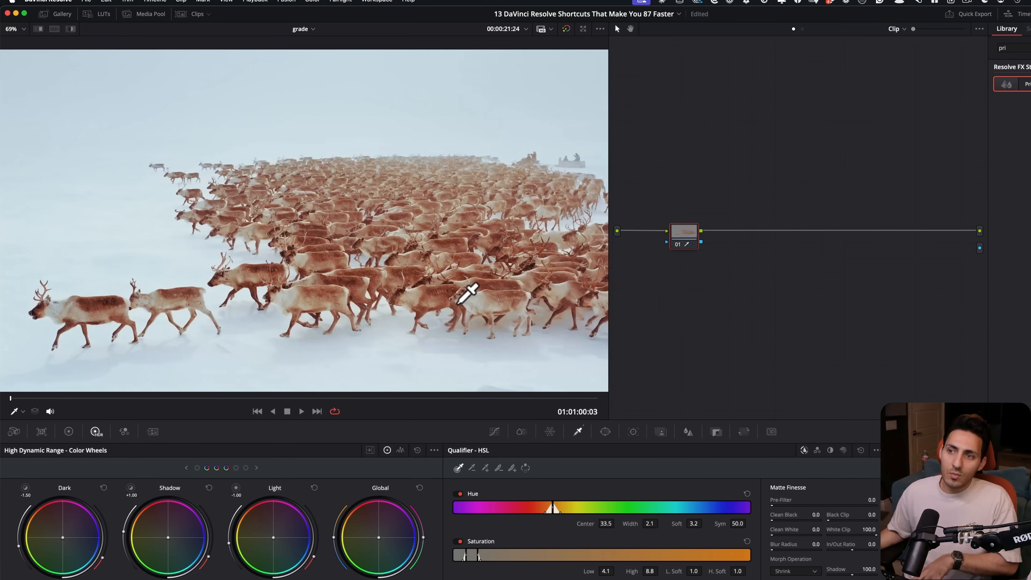
{"action": "left_click", "coordinate": [11, 43]}
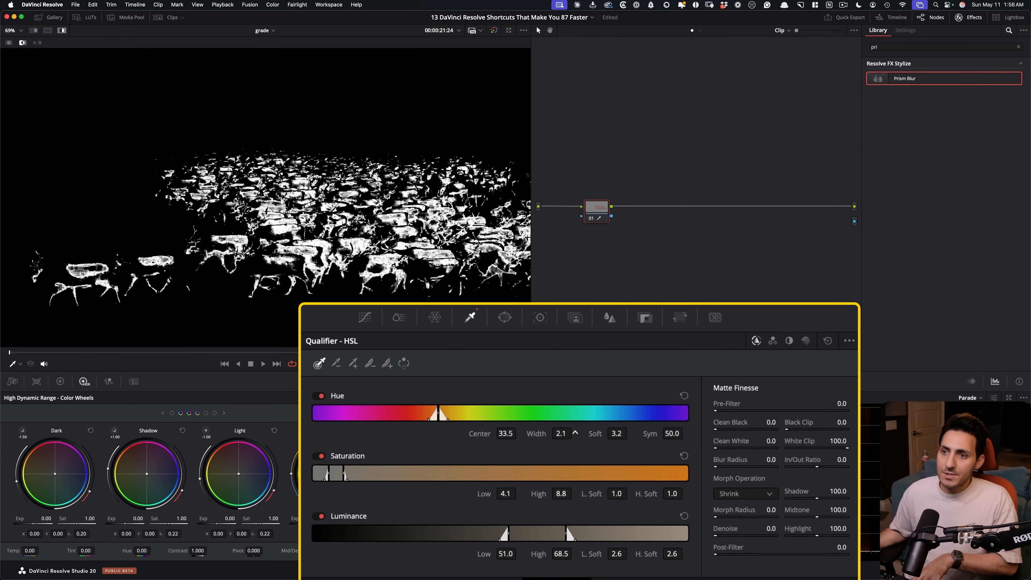
{"action": "left_click_drag", "start_coordinate": [560, 433], "coordinate": [591, 433]}
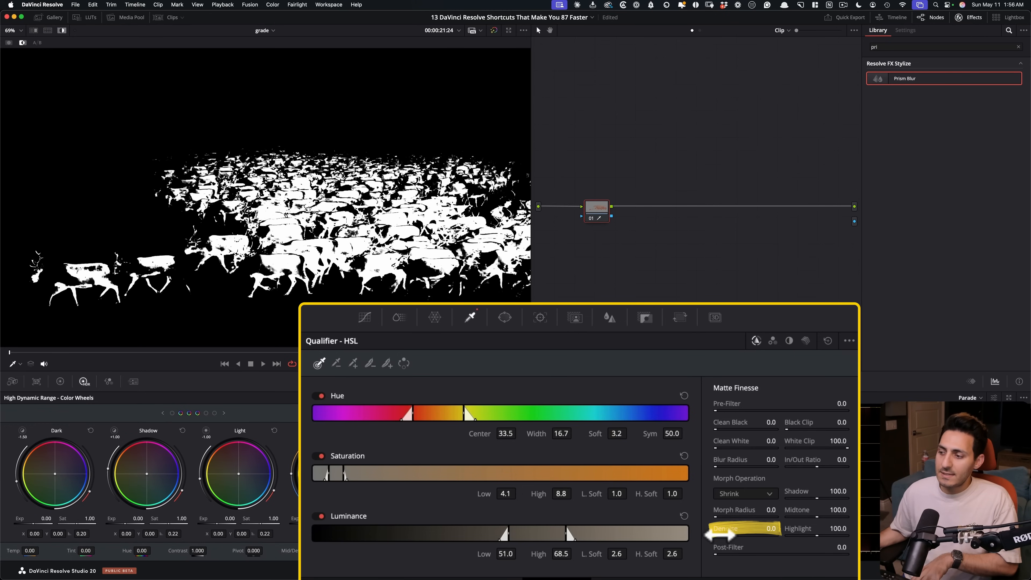
{"action": "left_click_drag", "start_coordinate": [723, 528], "coordinate": [769, 527]}
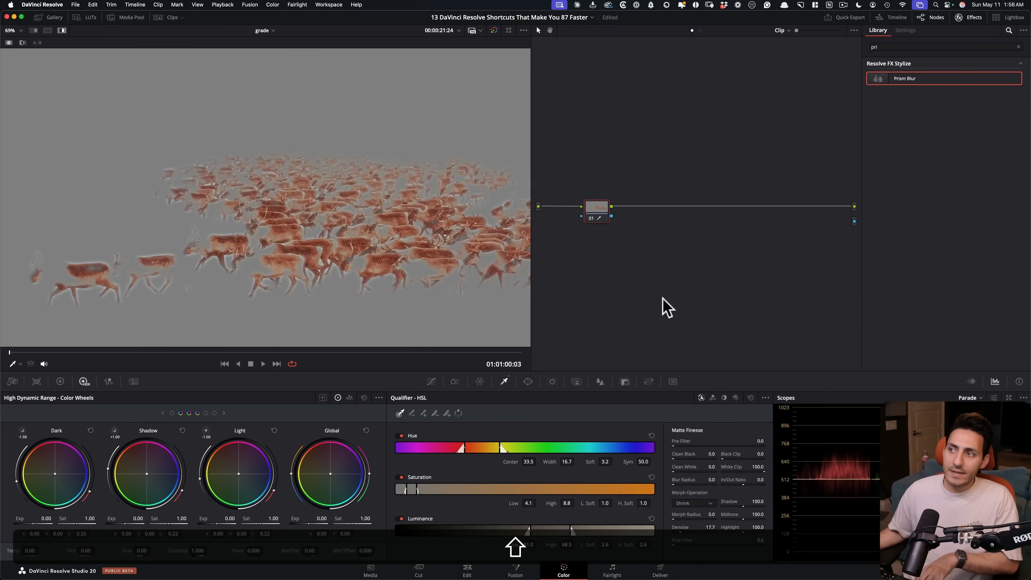
{"action": "key", "text": "shift+h"}
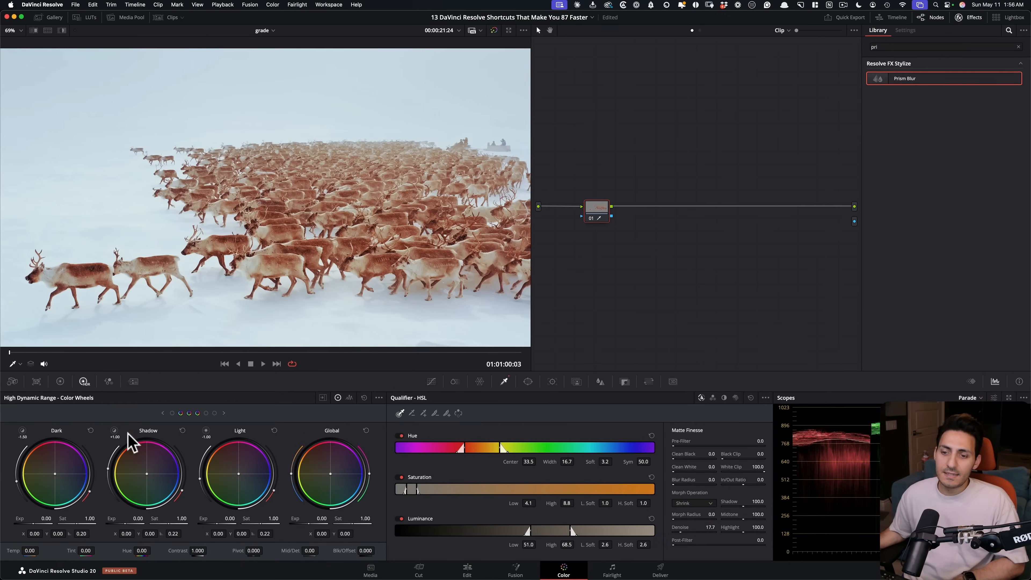
Shift the reindeer's midtone colour on the Gamma wheel in Primaries and preview the result as a highlight
{"action": "left_click", "coordinate": [340, 398]}
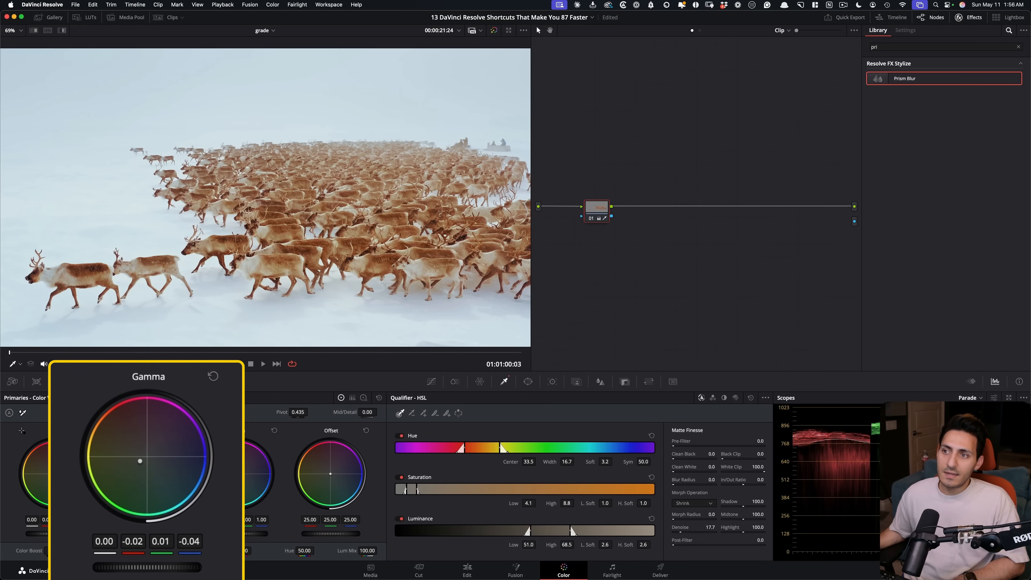
{"action": "left_click_drag", "start_coordinate": [139, 460], "coordinate": [153, 462]}
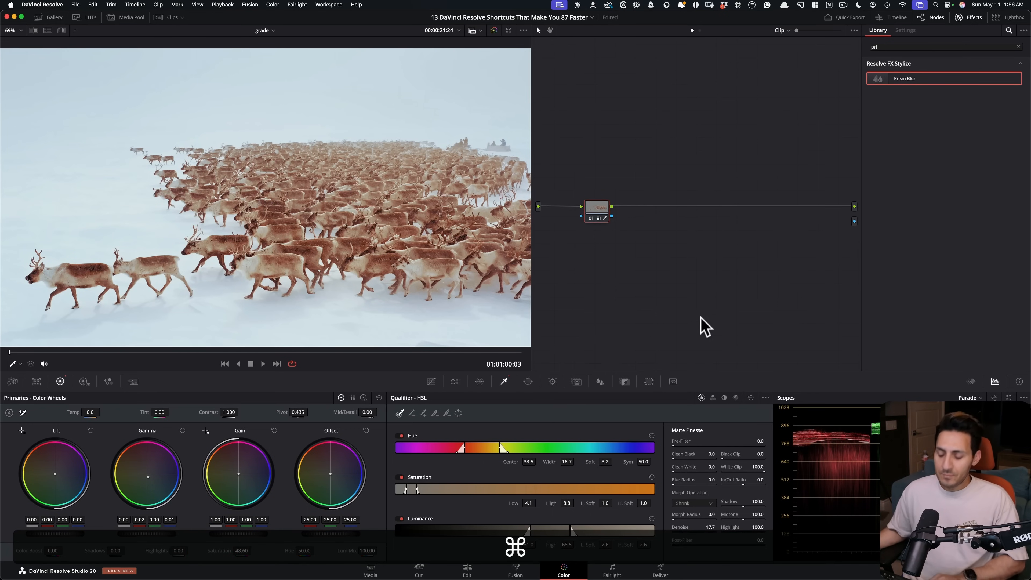
{"action": "key", "text": "shift+h"}
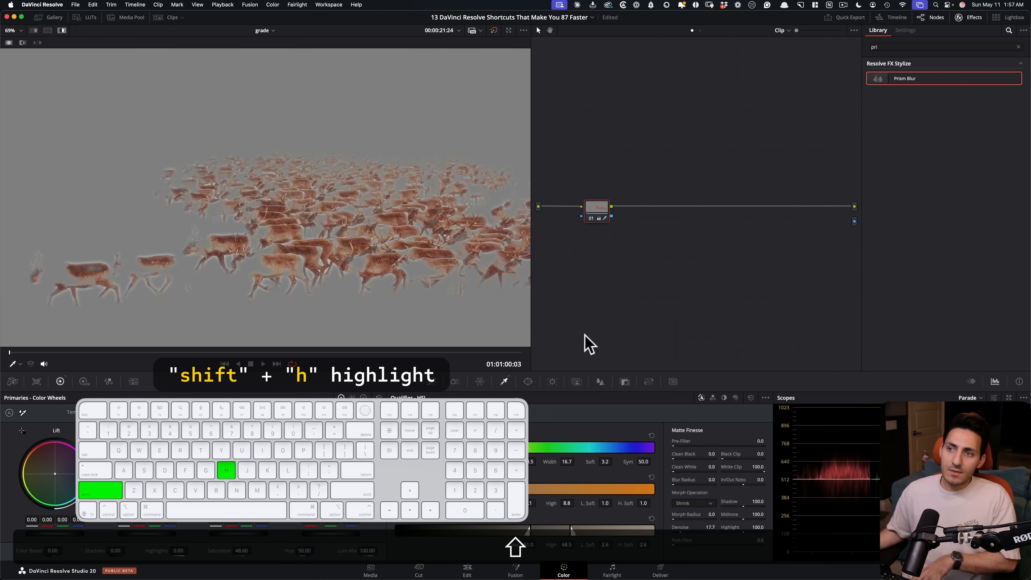
{"action": "key", "text": "shift+h"}
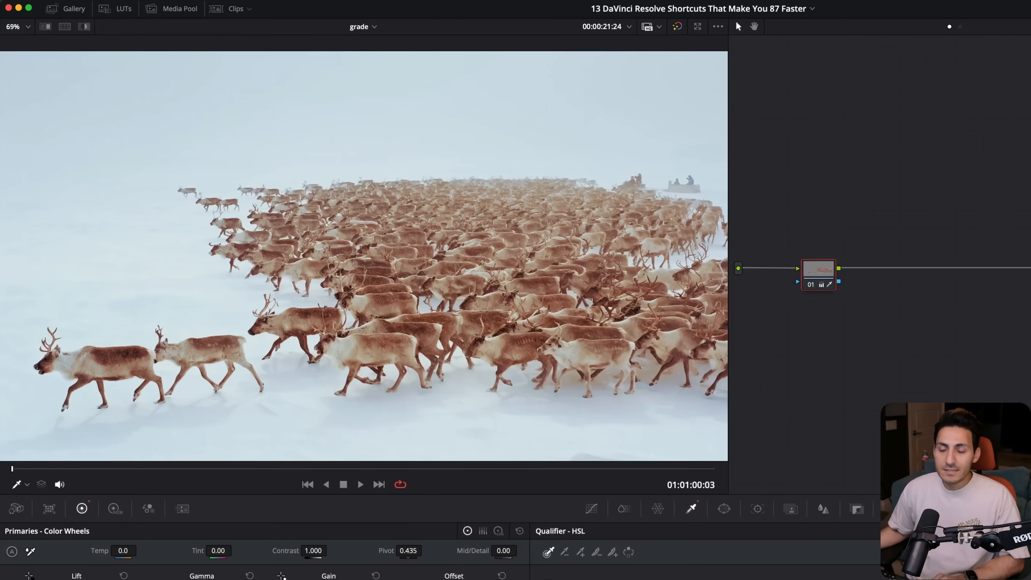
Grab the current reindeer grade as a gallery still with Cmd+Option+G and view it in Stills 1
{"action": "key", "text": "cmd+option+g"}
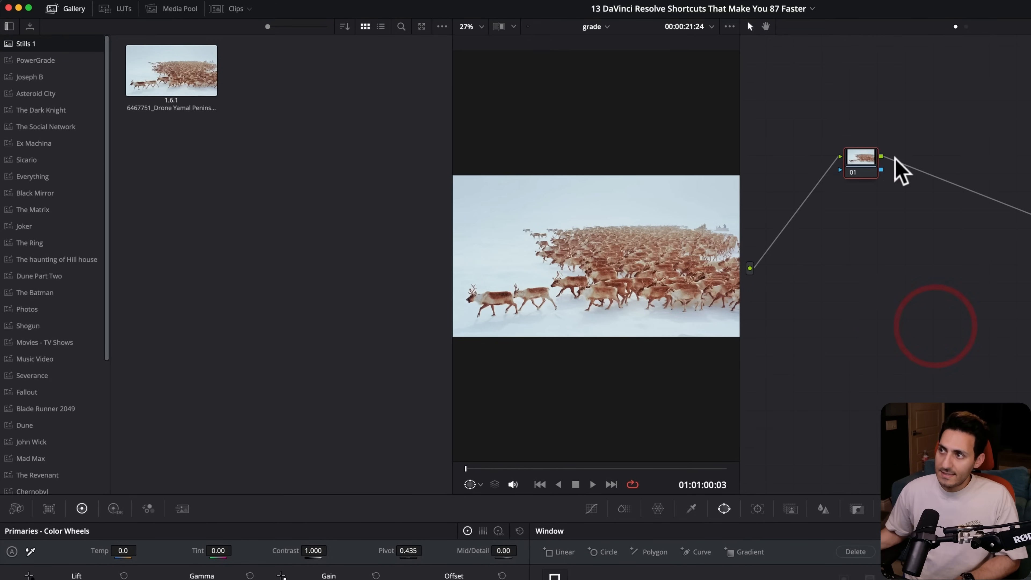
{"action": "middle_click", "coordinate": [165, 76]}
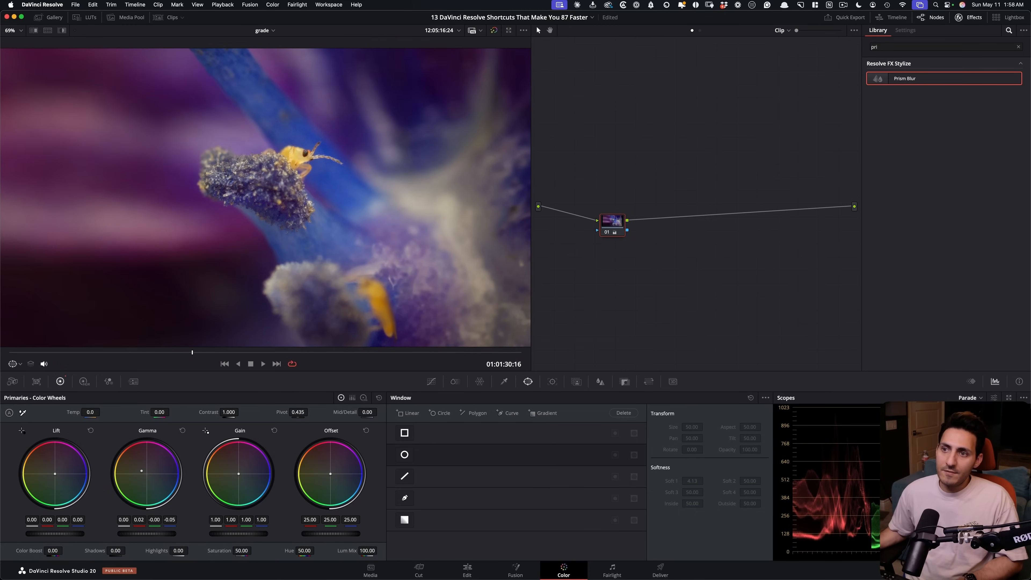
Tint the macro shot's highlights, toggle the node off with Cmd+D, then bypass all grades from the viewer toolbar
{"action": "left_click_drag", "start_coordinate": [239, 473], "coordinate": [223, 533]}
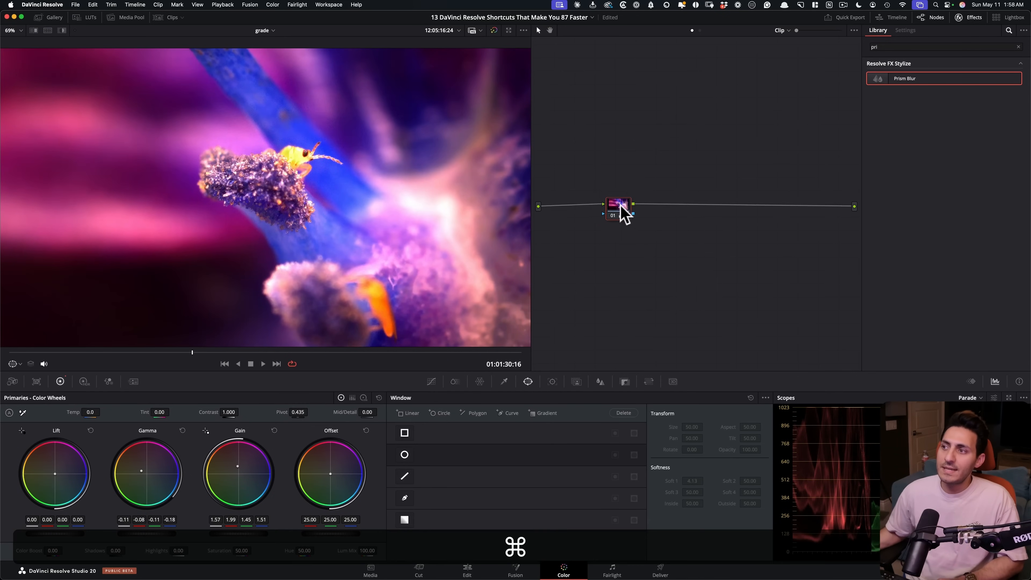
{"action": "key", "text": "cmd+d"}
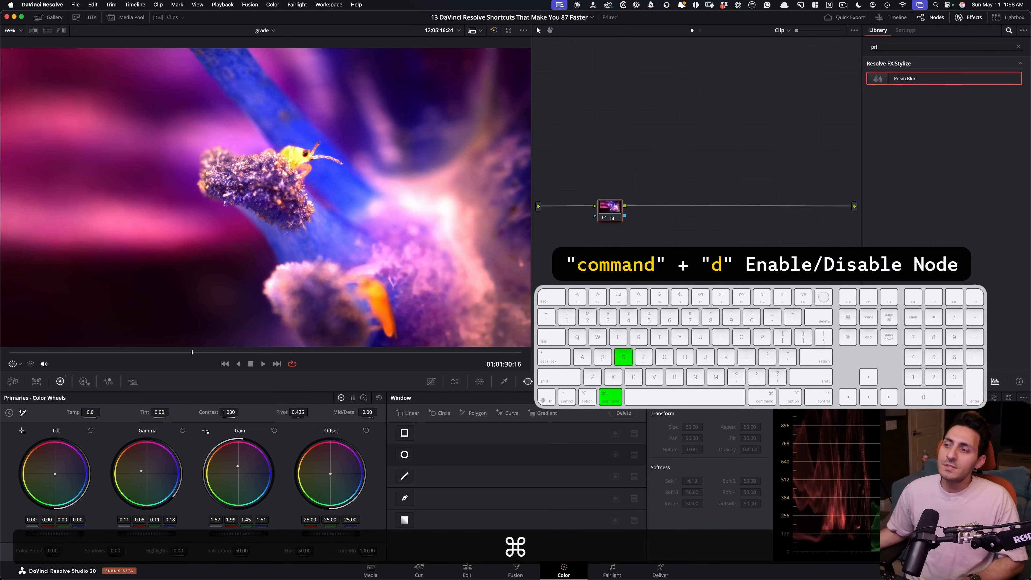
{"action": "key", "text": "cmd+d"}
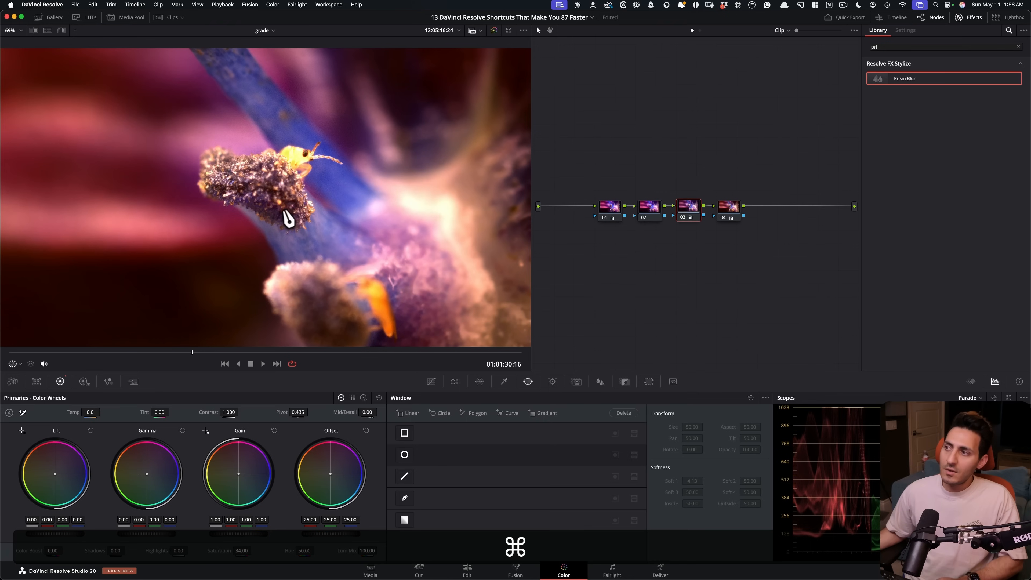
{"action": "key", "text": "shift+d"}
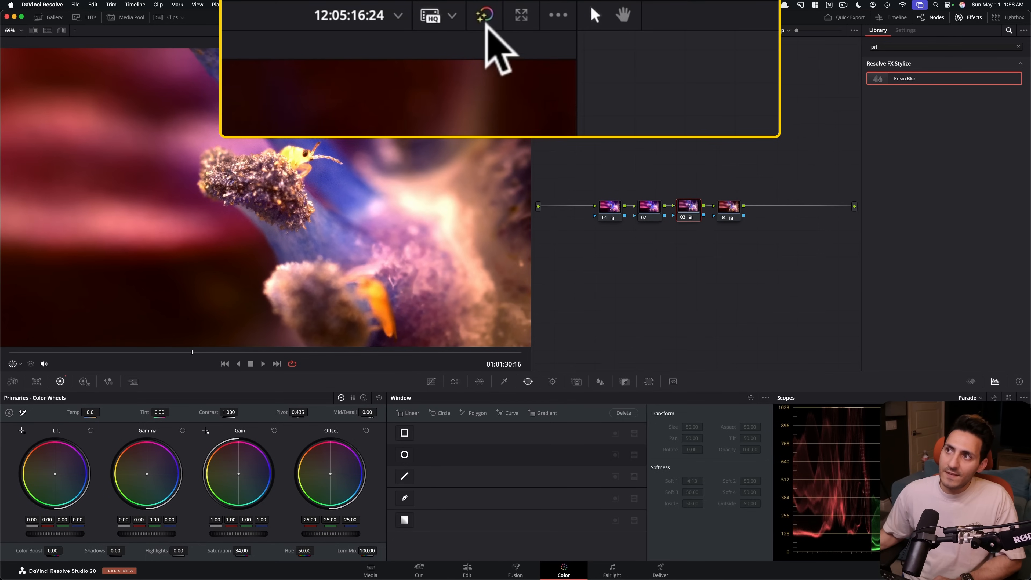
{"action": "left_click", "coordinate": [482, 16]}
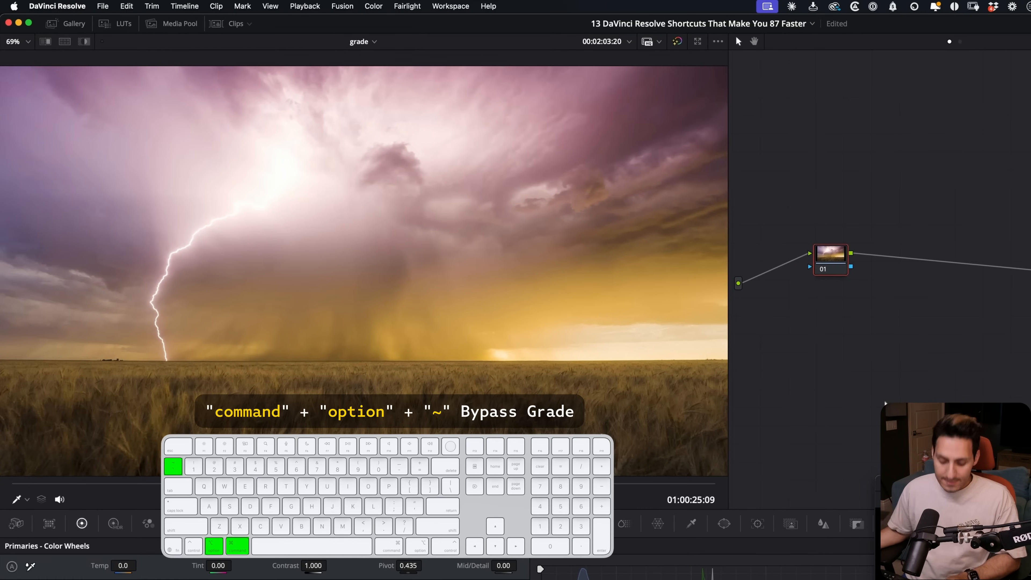
From the Color menu add a full printer-light step of Magenta to the storm clip, then another adjustment
{"action": "left_click", "coordinate": [374, 6]}
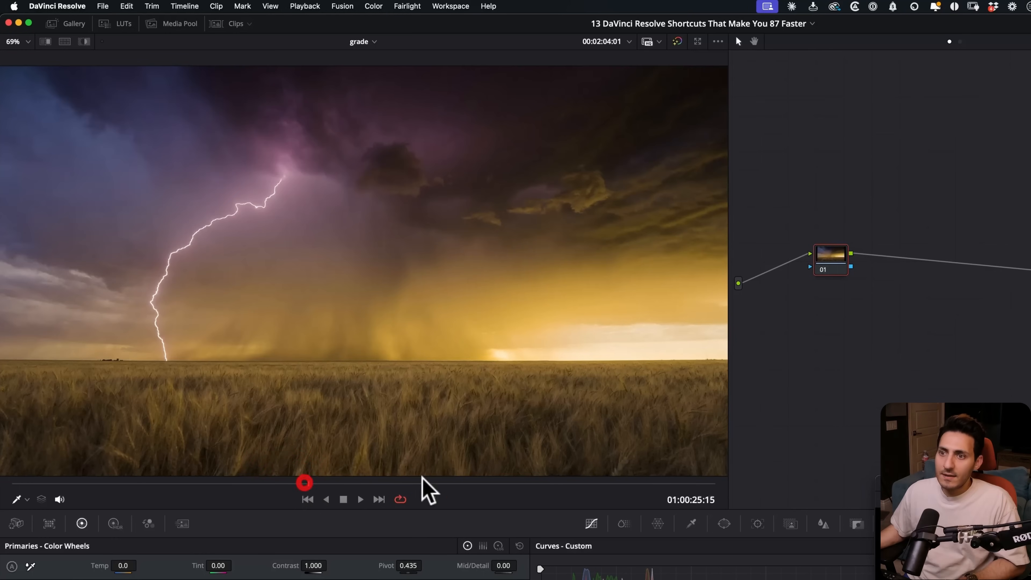
{"action": "left_click", "coordinate": [373, 6]}
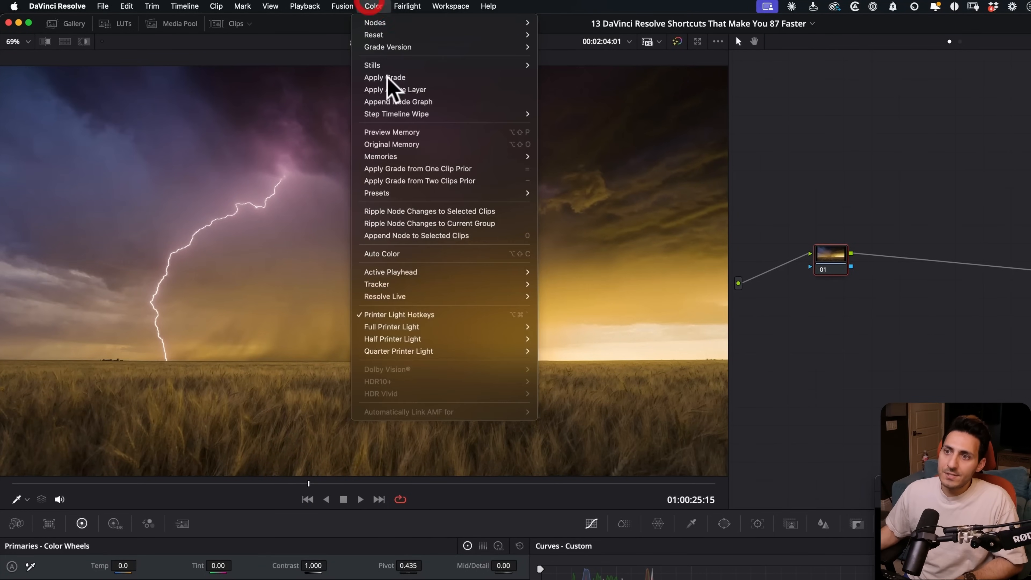
{"action": "mouse_move", "coordinate": [390, 326]}
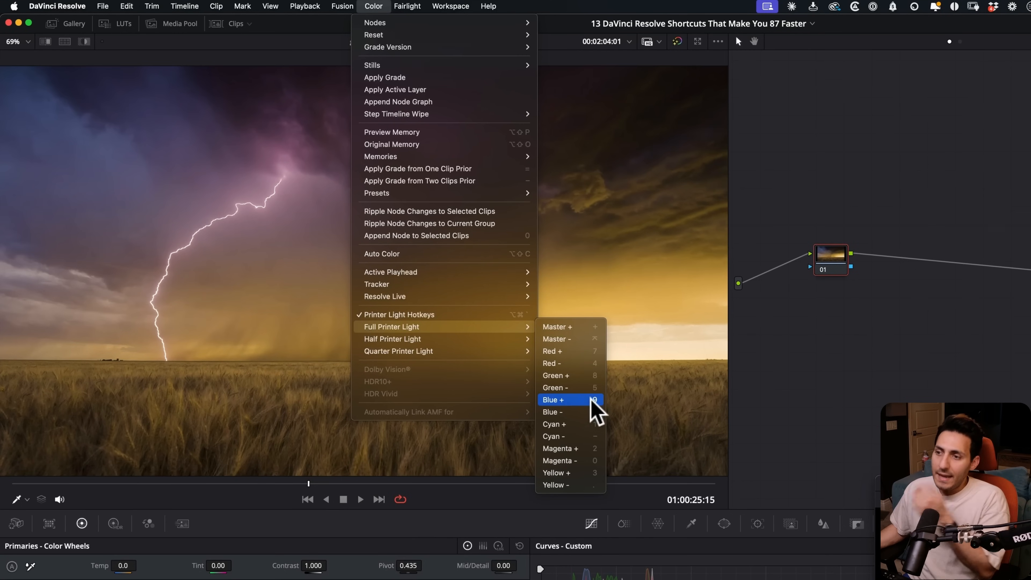
{"action": "mouse_move", "coordinate": [580, 460]}
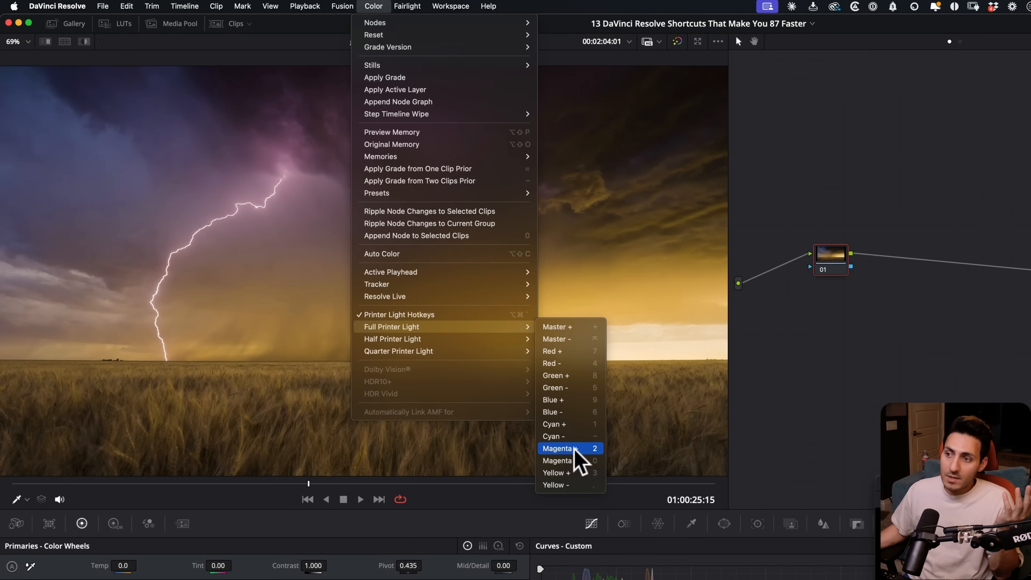
{"action": "left_click", "coordinate": [564, 448]}
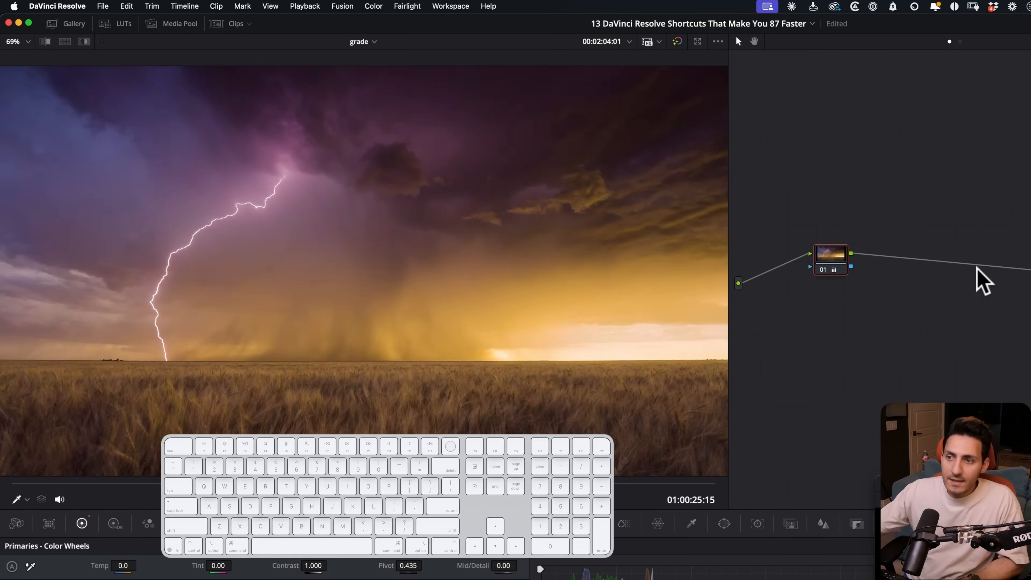
{"action": "key", "text": "2"}
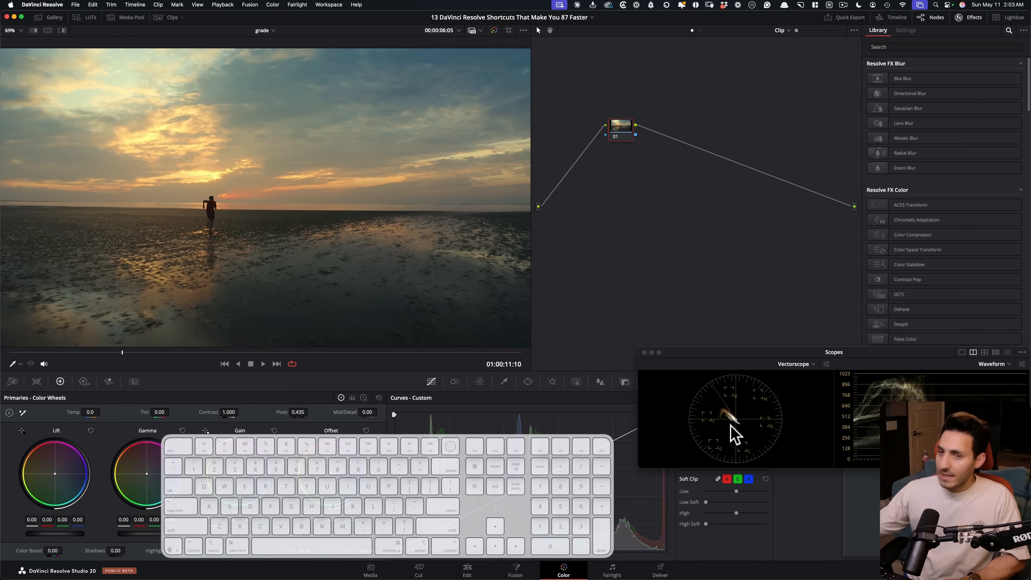
Add a serial node after node 01 on the sunset beach clip via the Color menu
{"action": "key", "text": "2"}
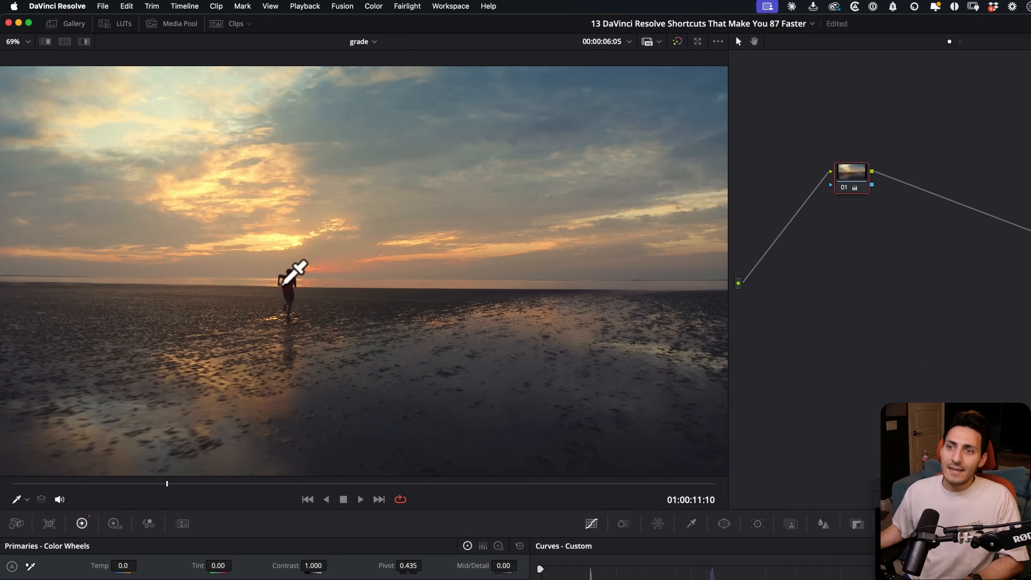
{"action": "mouse_move", "coordinate": [497, 307]}
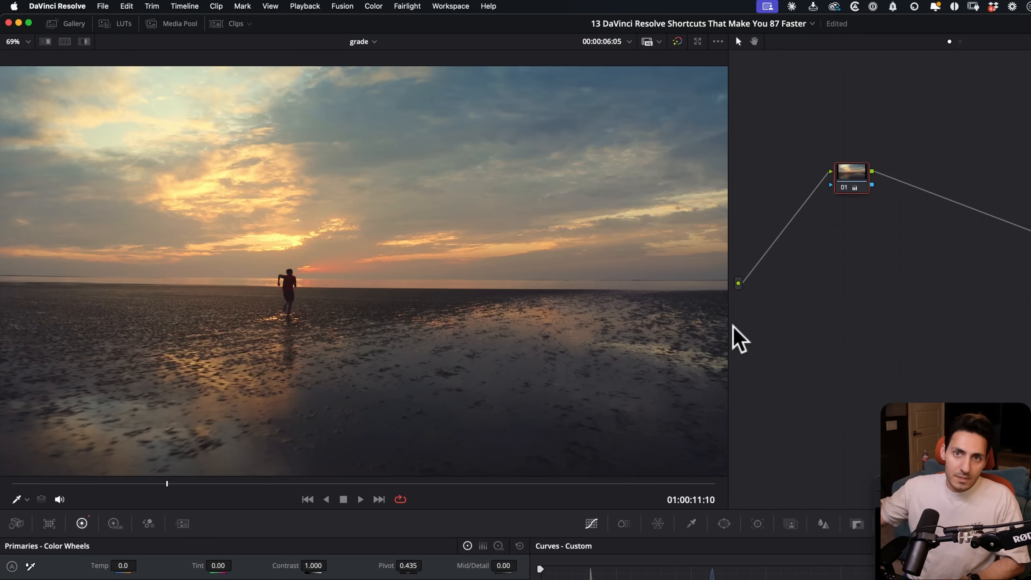
{"action": "mouse_move", "coordinate": [368, 19]}
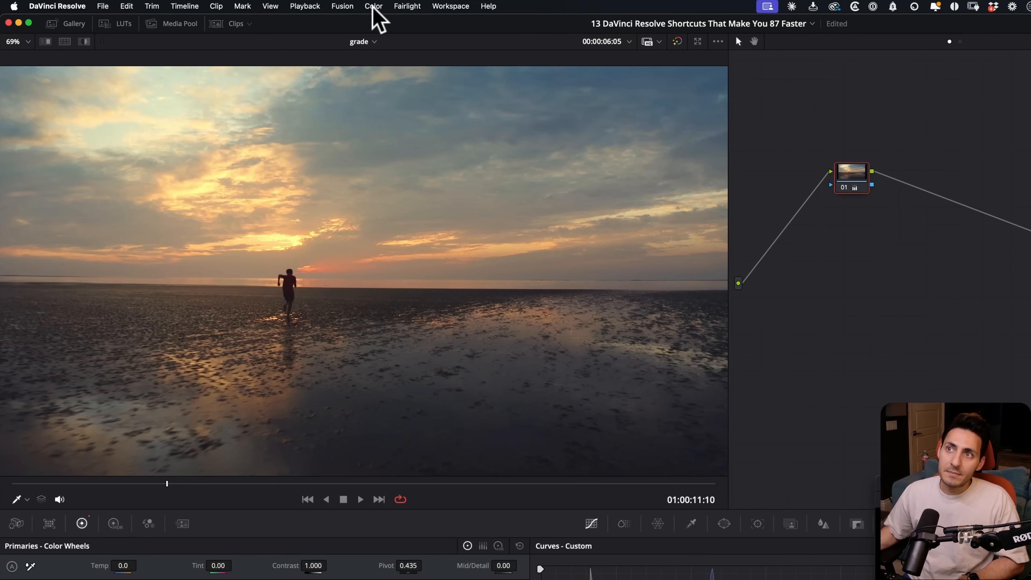
{"action": "left_click", "coordinate": [374, 5]}
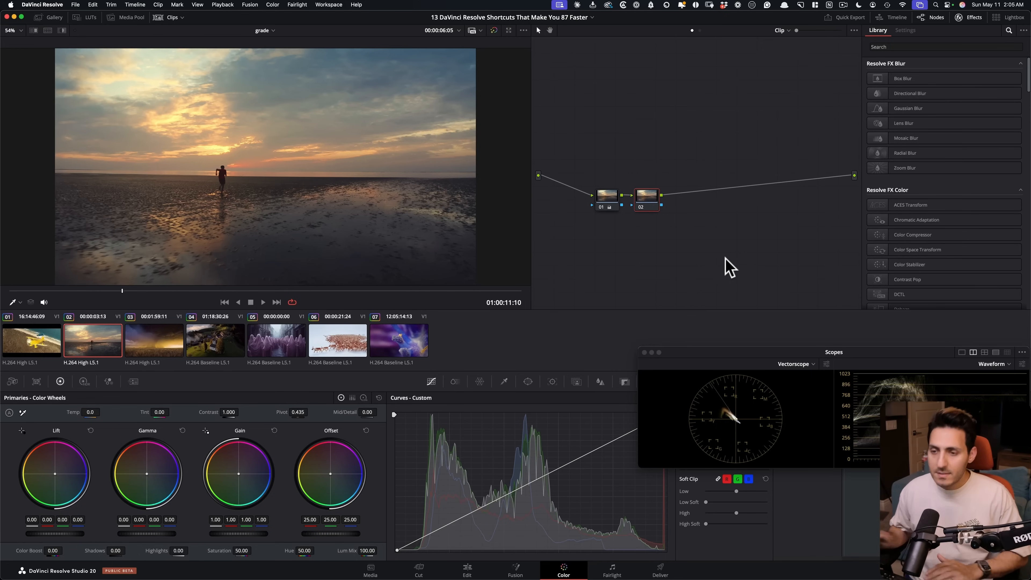
{"action": "mouse_move", "coordinate": [704, 254]}
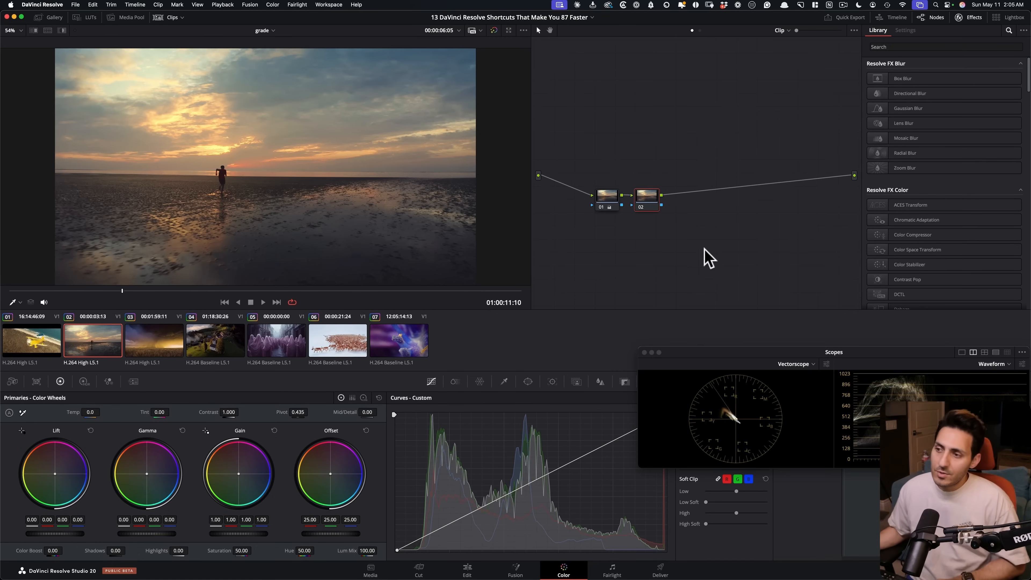
{"action": "mouse_move", "coordinate": [773, 252]}
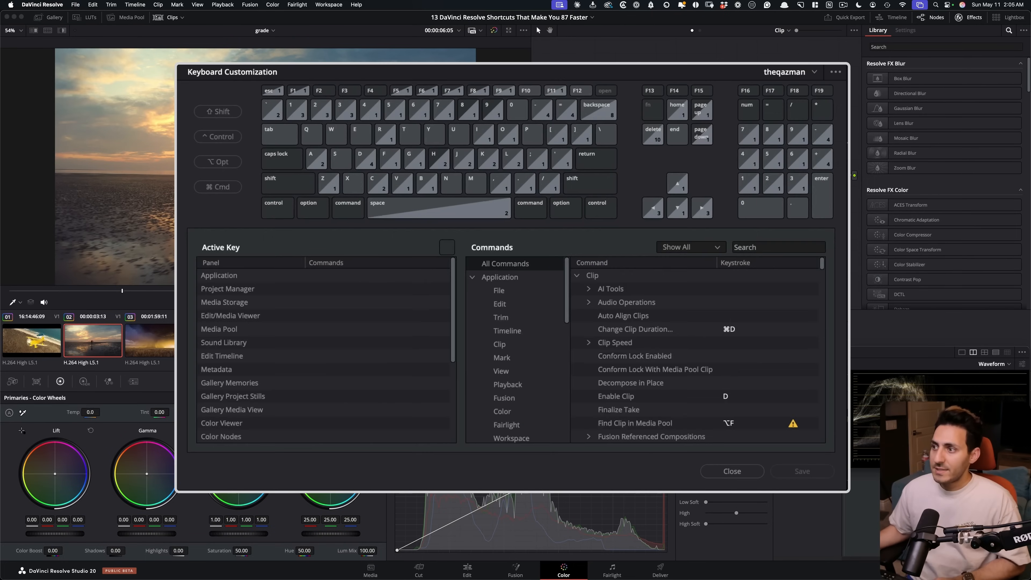
Search 'ri' in Keyboard Customization and inspect Ripple Node Changes to Selected Clips (Shift+R)
{"action": "type", "text": "ripple"}
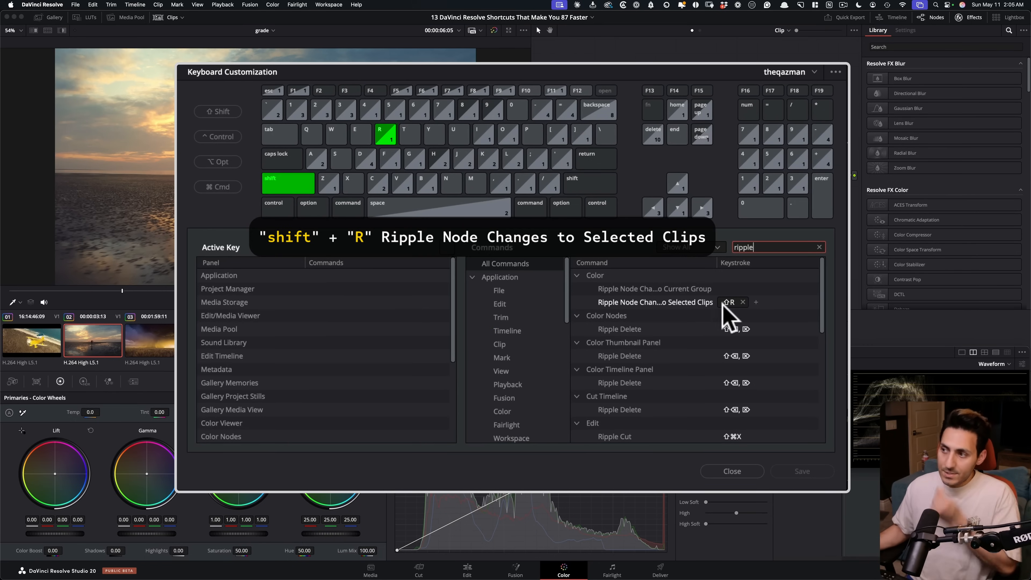
{"action": "left_click", "coordinate": [731, 471]}
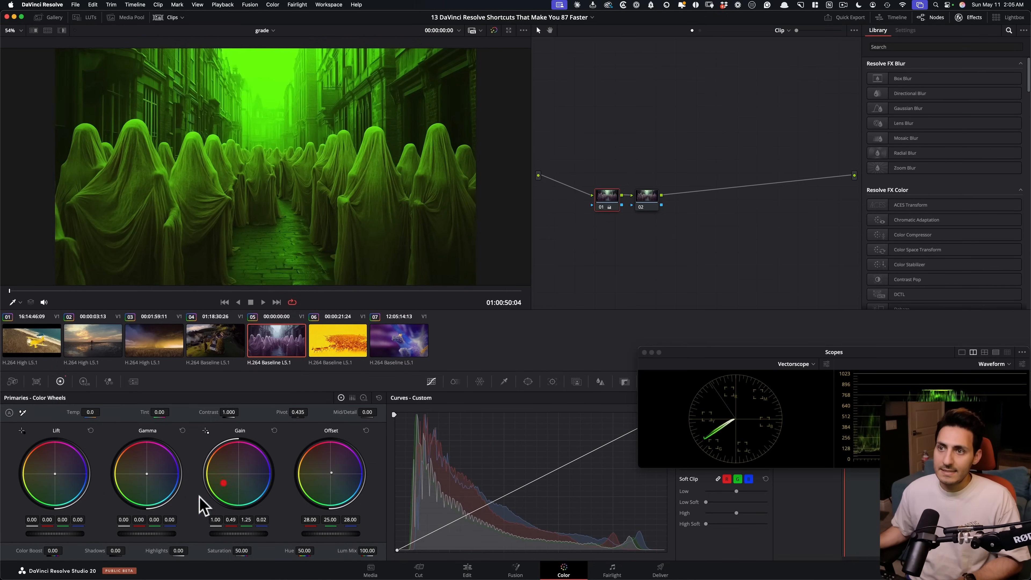
Step through the village, storm and biplane clips to the sunset clip, select all clips and ripple node 02 with Shift+R
{"action": "left_click", "coordinate": [215, 341]}
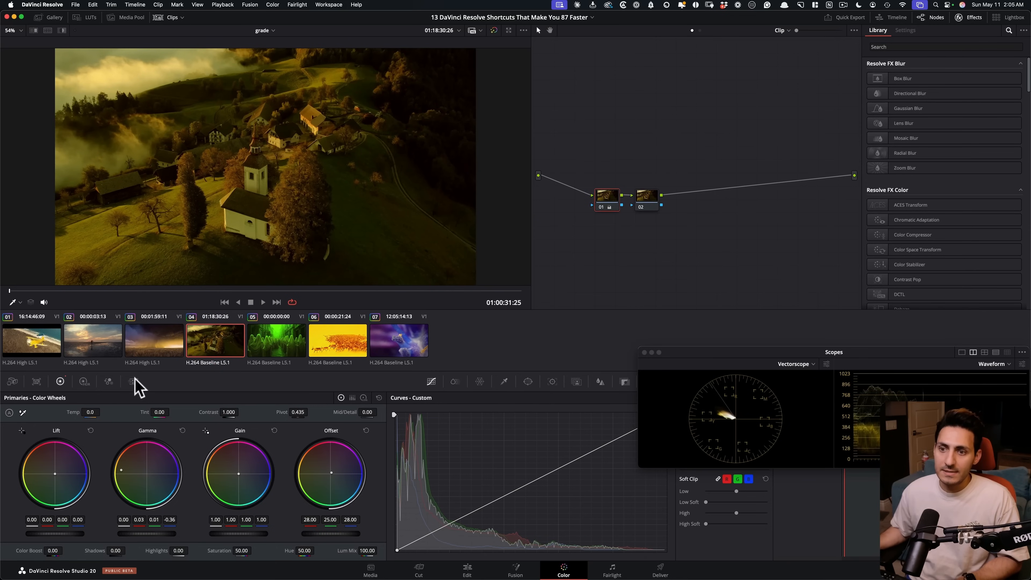
{"action": "left_click", "coordinate": [154, 341]}
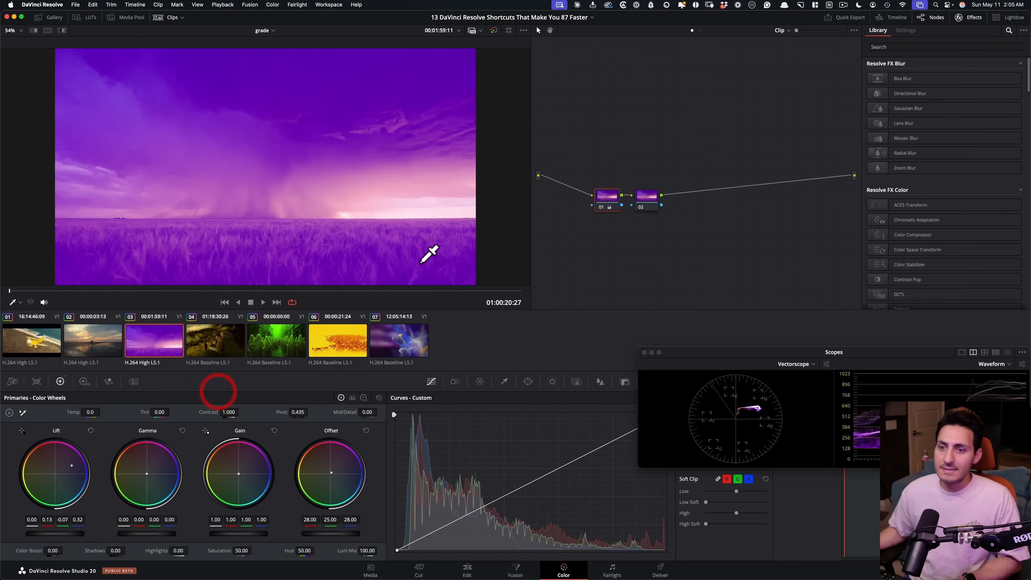
{"action": "left_click", "coordinate": [31, 341]}
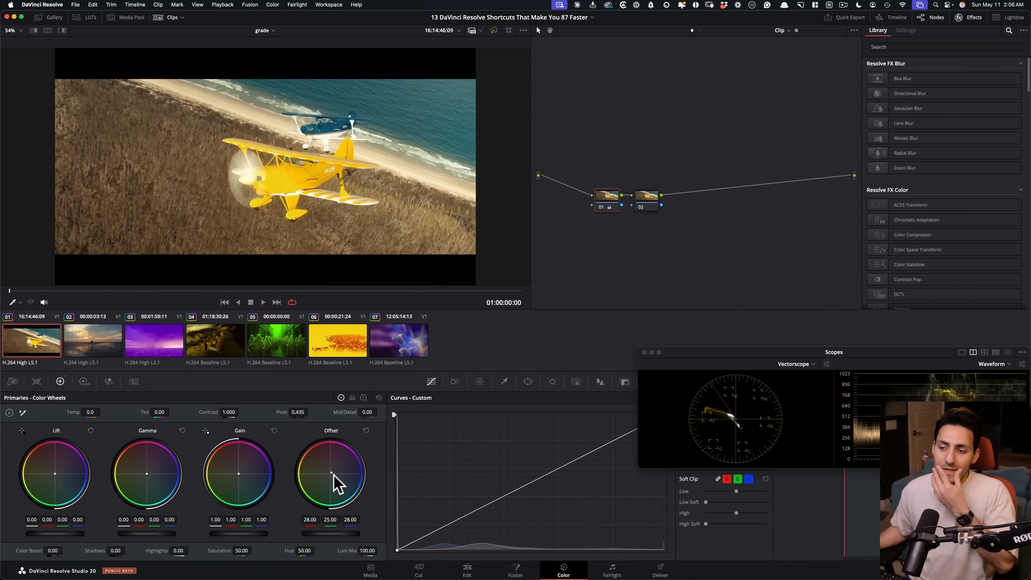
{"action": "left_click", "coordinate": [82, 352]}
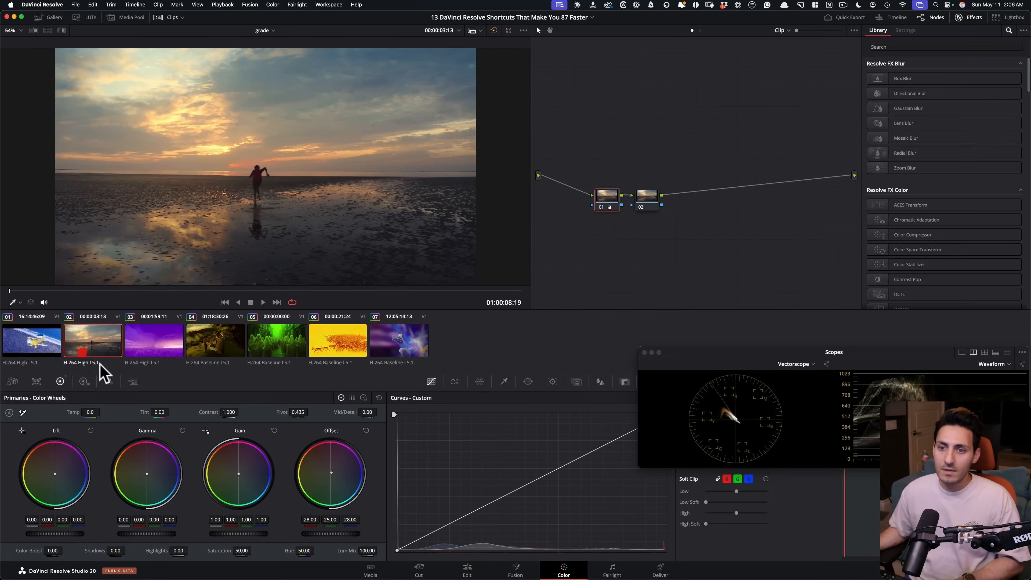
{"action": "left_click", "coordinate": [656, 179]}
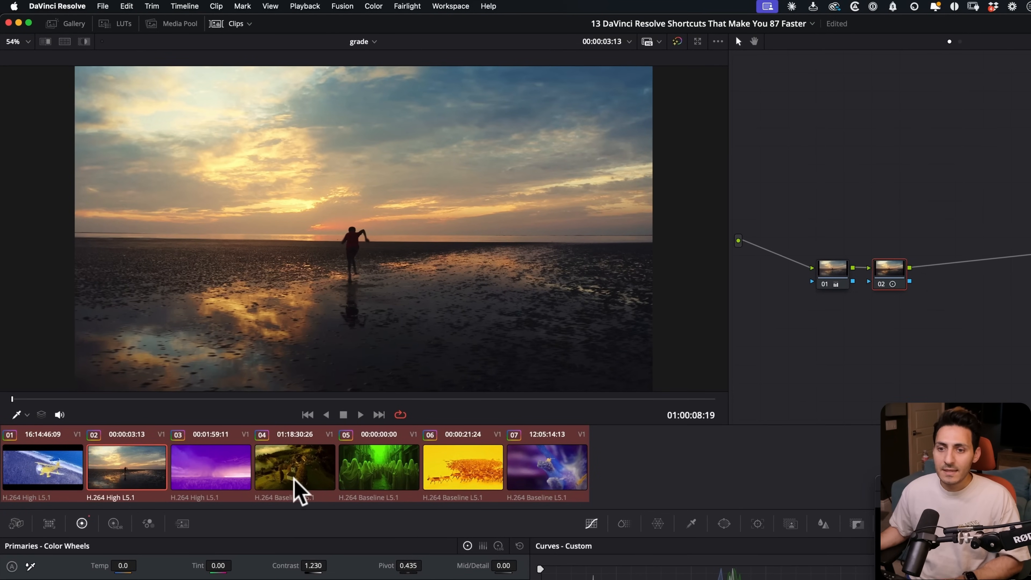
{"action": "key", "text": "shift+r"}
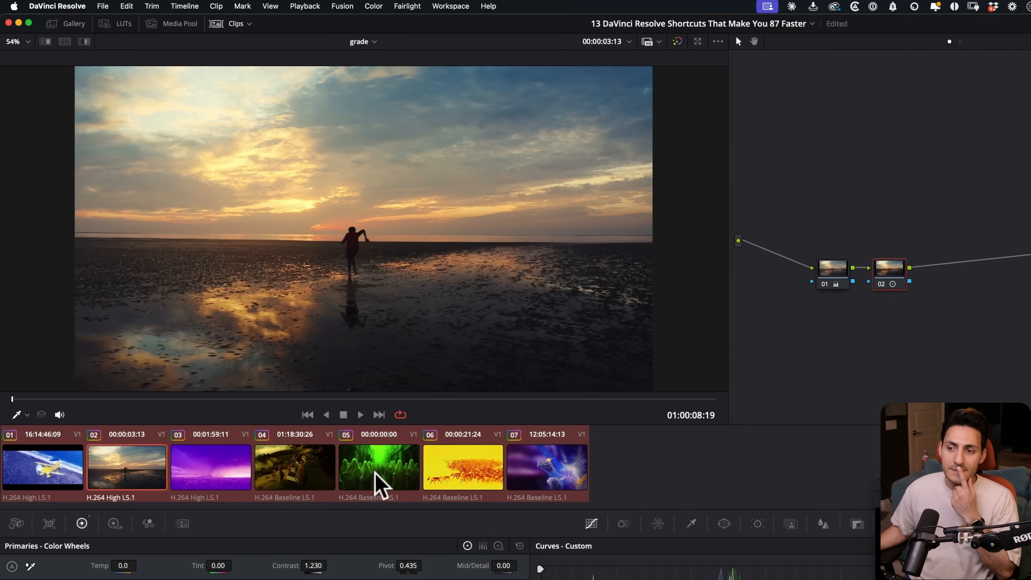
Verify the green ghost and macro bug clips received the rippled second node
{"action": "left_click", "coordinate": [378, 468]}
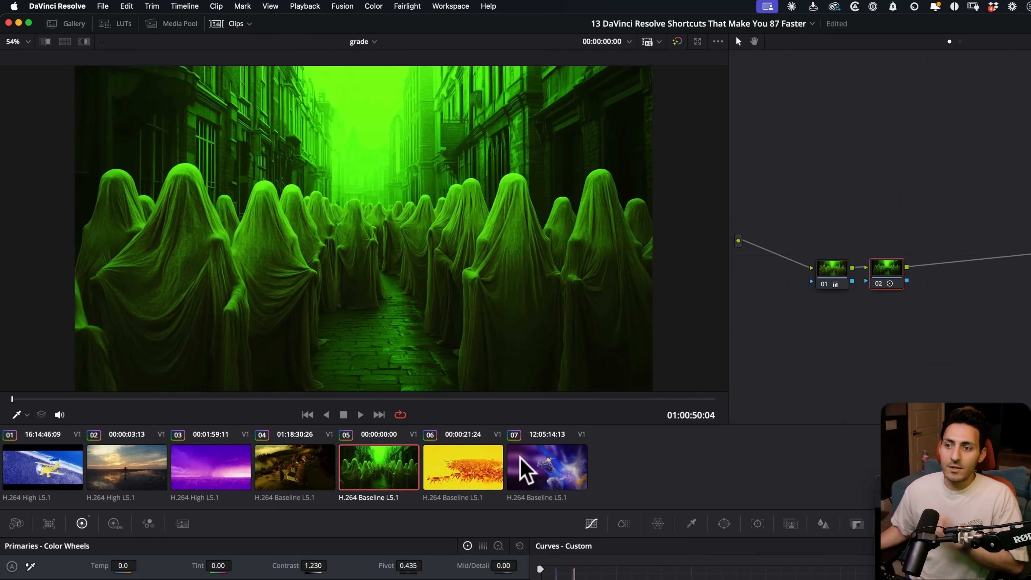
{"action": "left_click", "coordinate": [549, 468]}
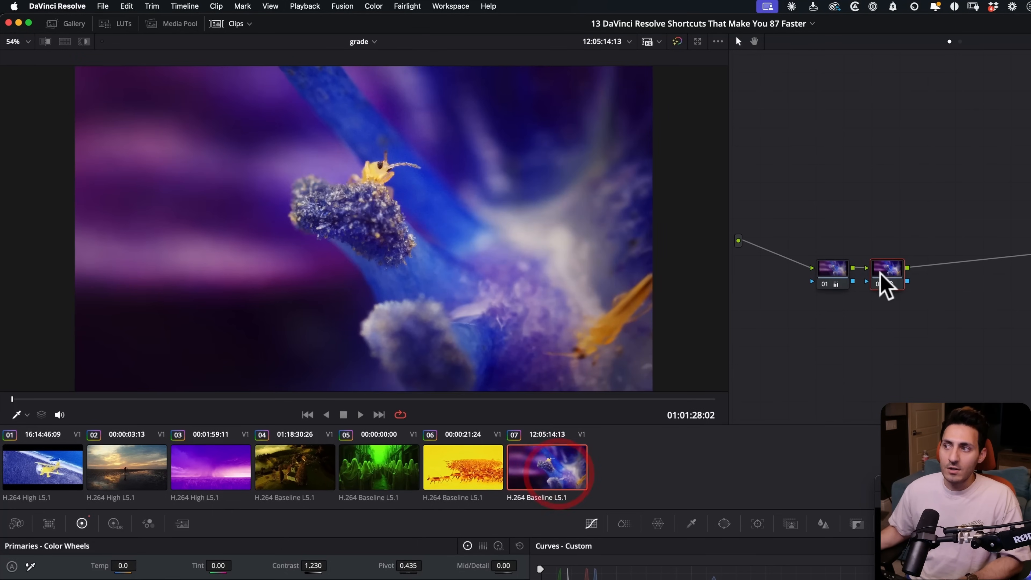
{"action": "left_click", "coordinate": [41, 468]}
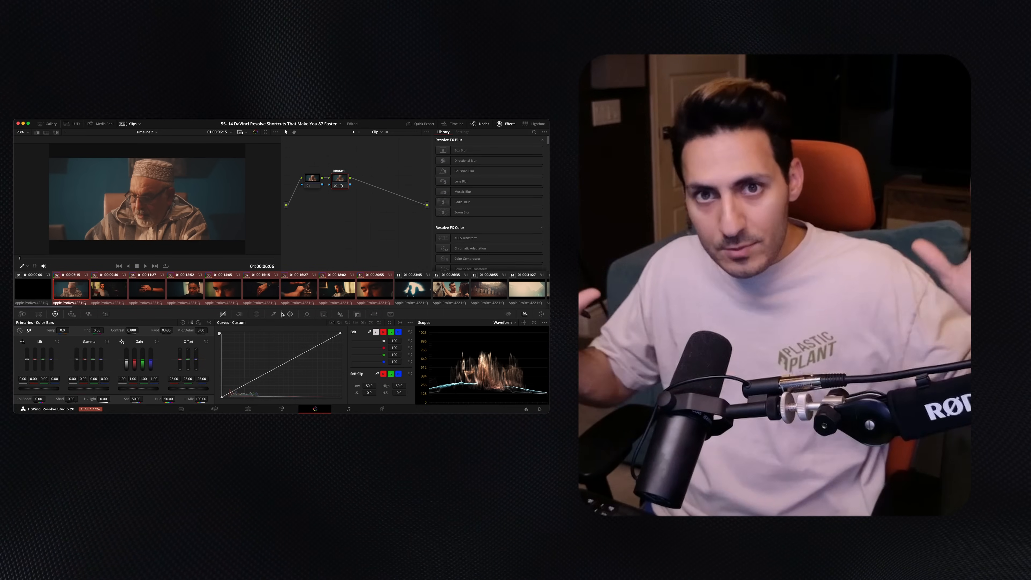
Ripple the portrait clip's node changes across the selected clips with Shift+R
{"action": "key", "text": "Shift+R"}
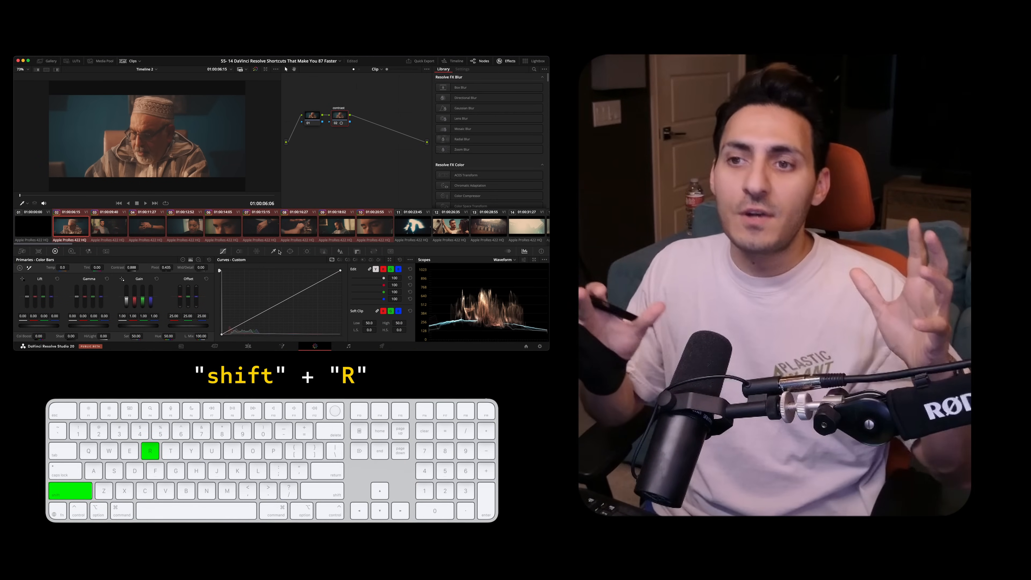